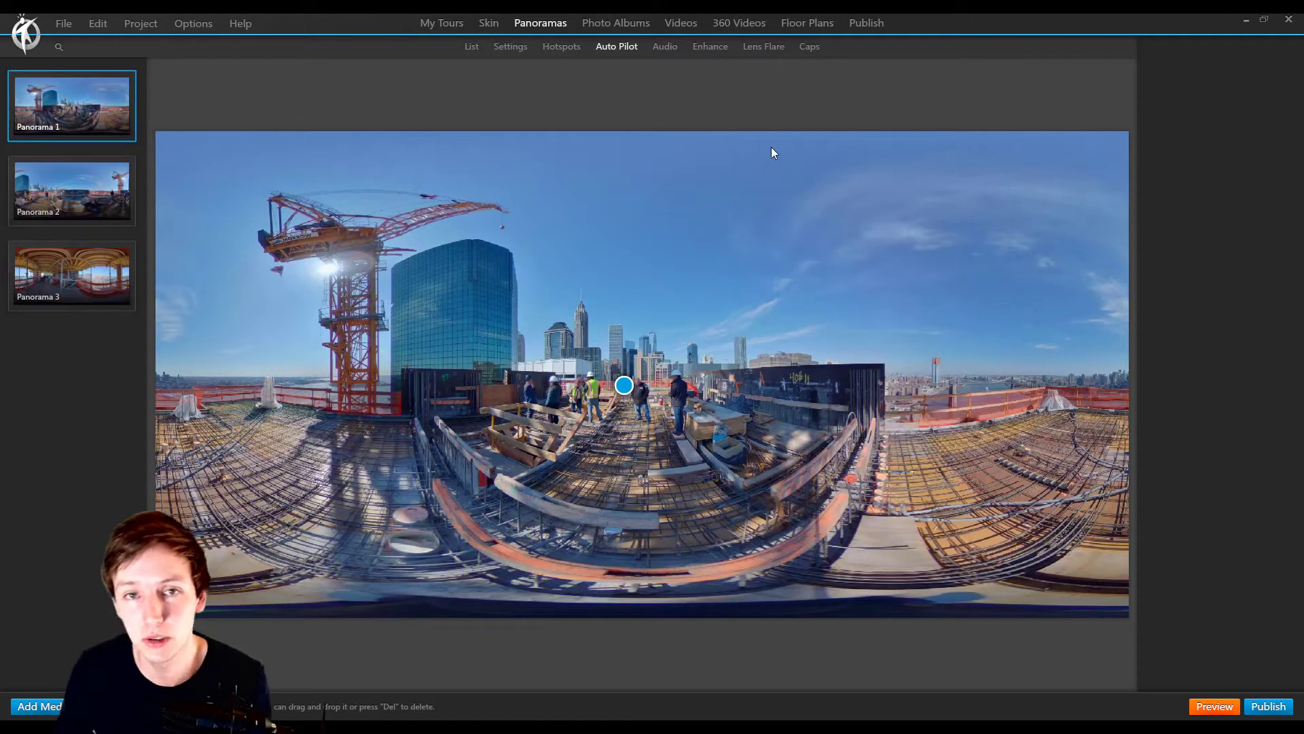
Select Panorama 1 from the panorama list and enable its AutoPlay 'Play as a loop'.
click(471, 46)
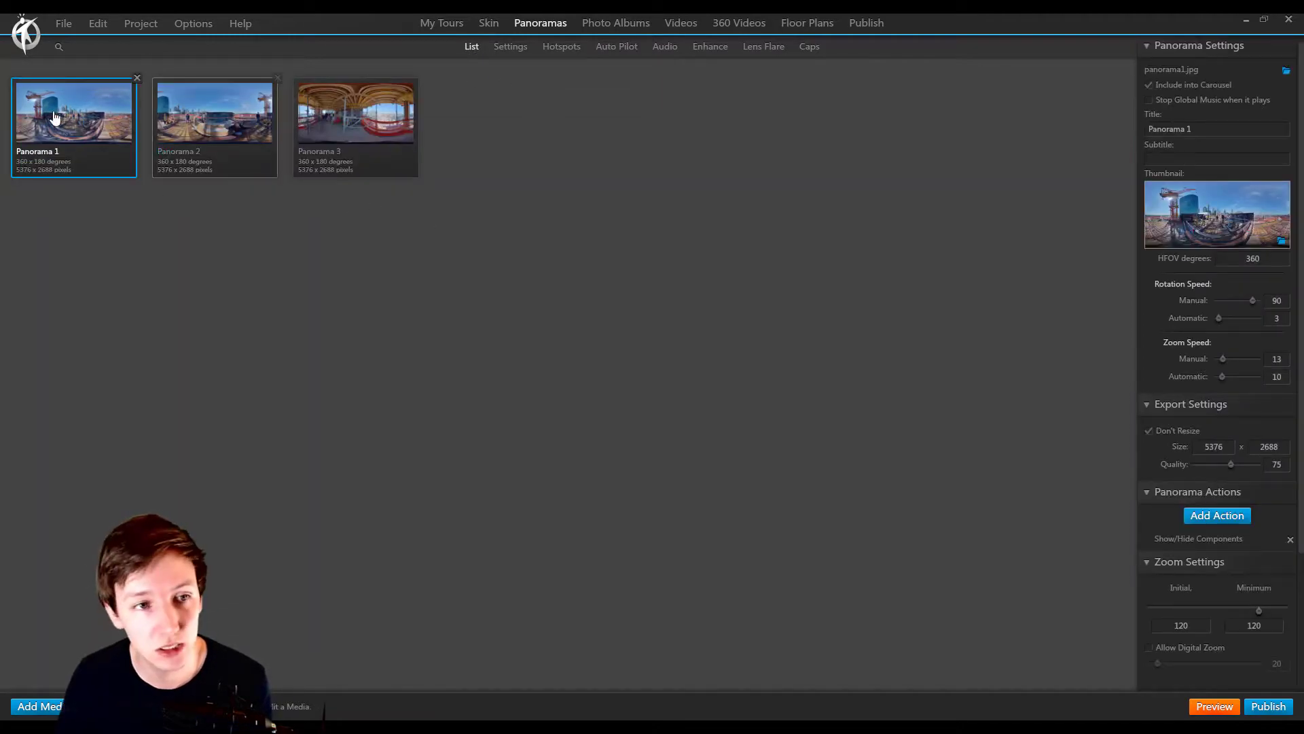
click(510, 45)
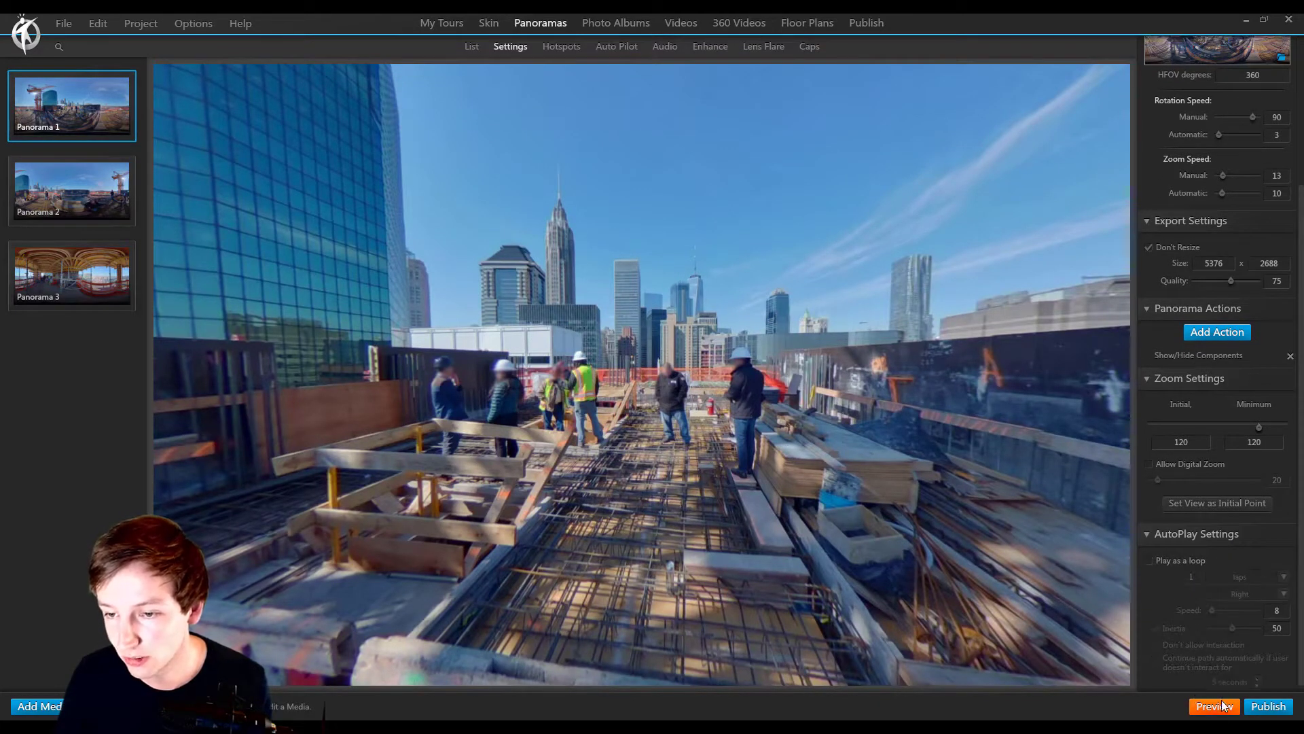
click(1266, 706)
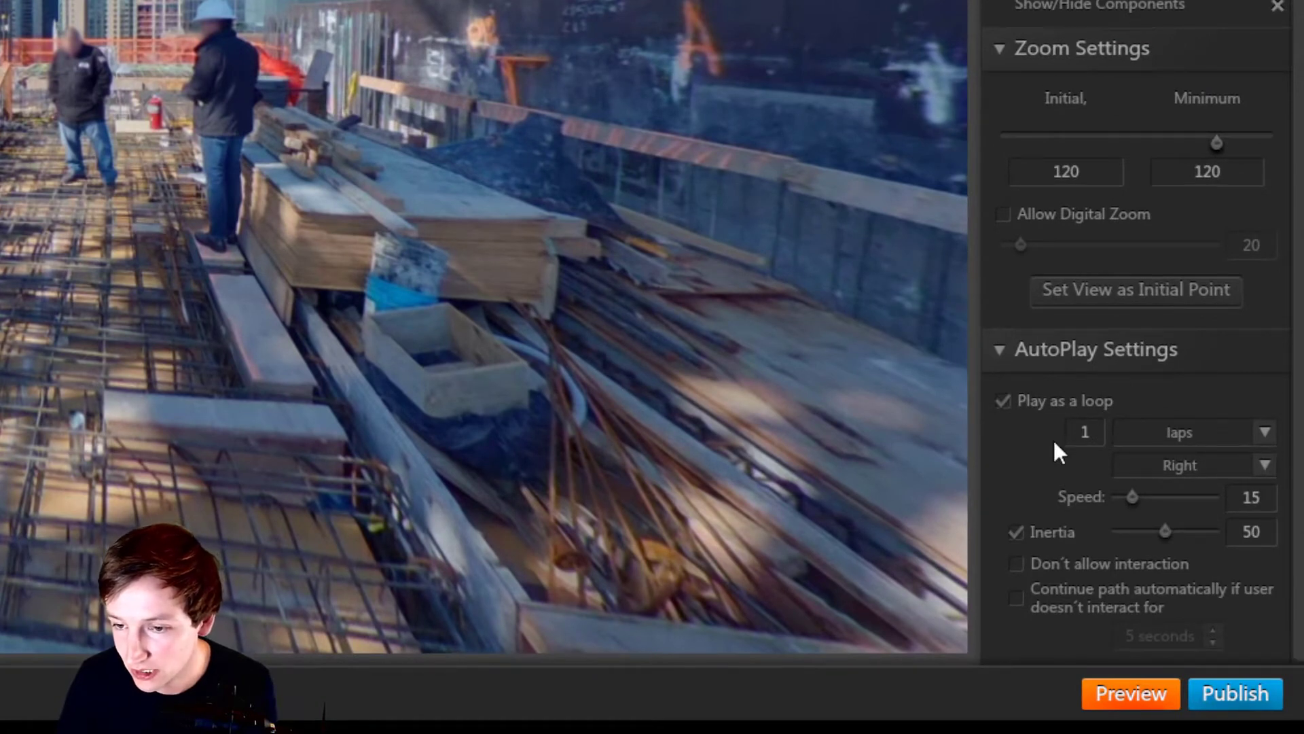
mouse_move(1131, 508)
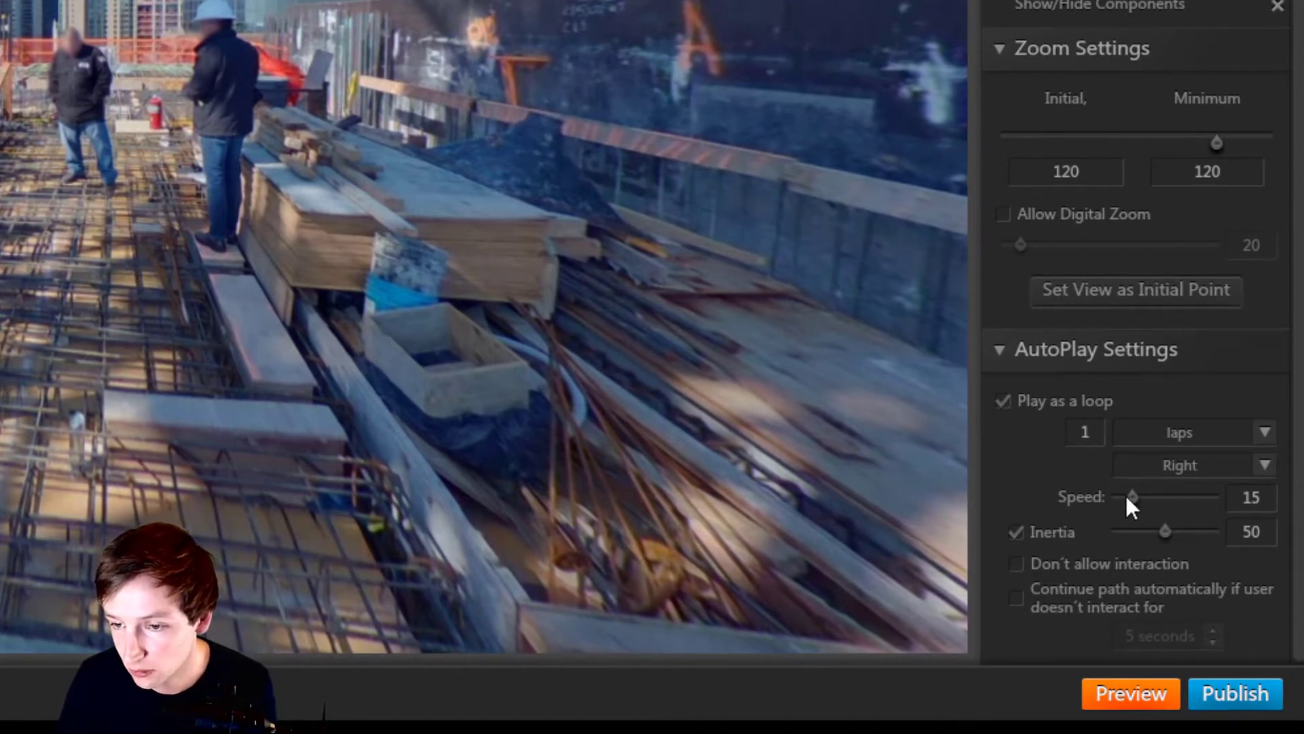
Set Panorama 1's autoplay speed to 56 and direction to Left, then preview the tour.
drag(1134, 497, 1146, 525)
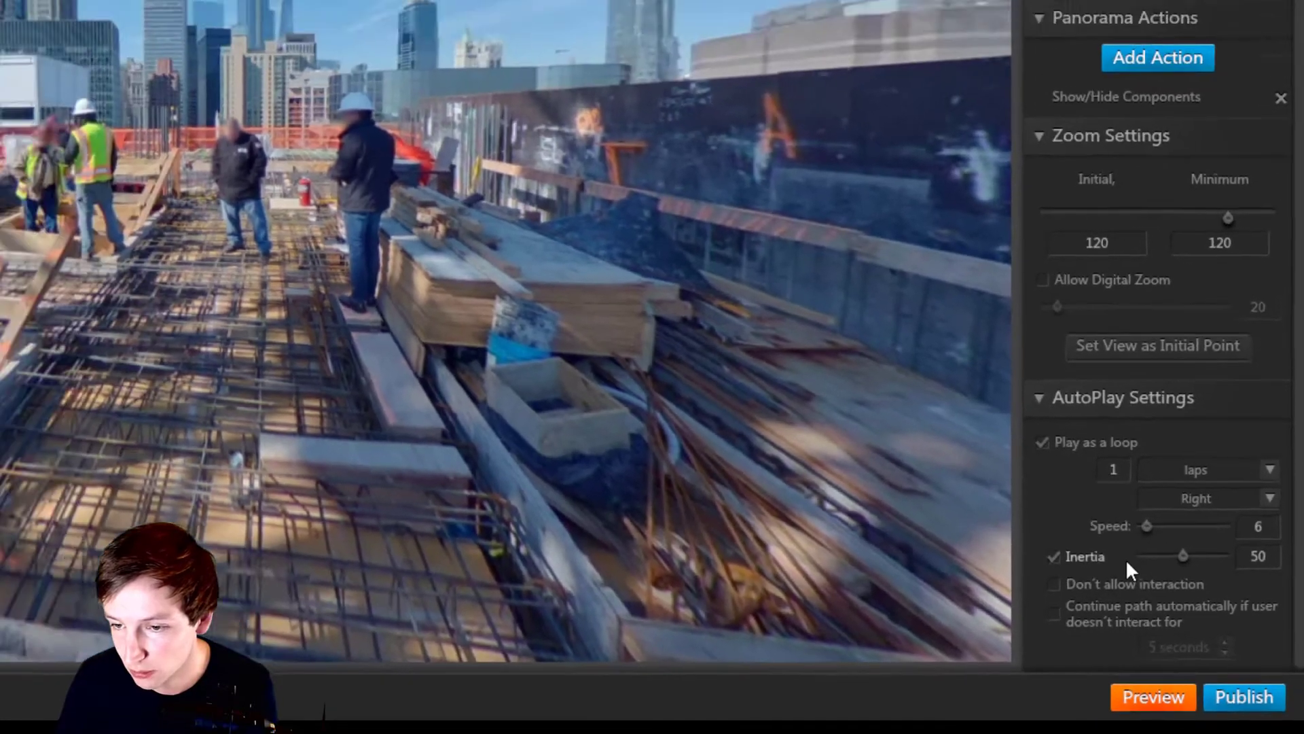
click(1153, 697)
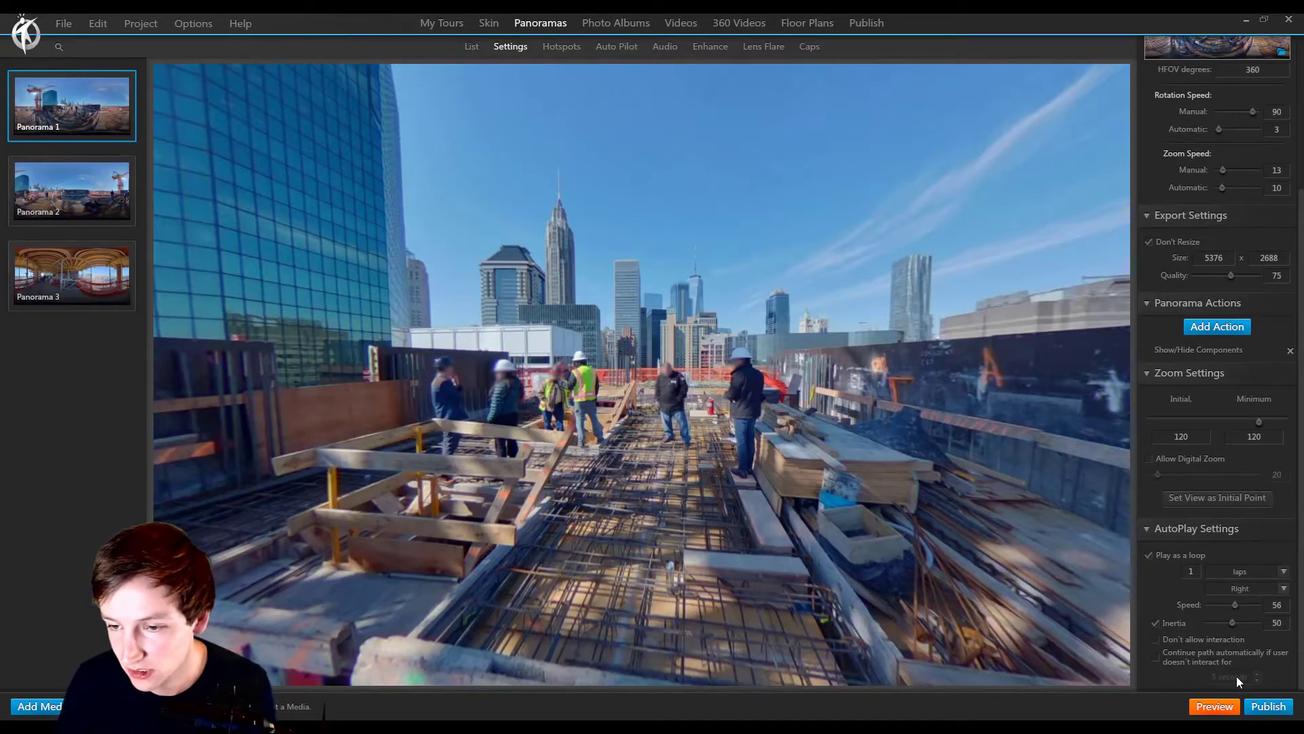
click(1214, 707)
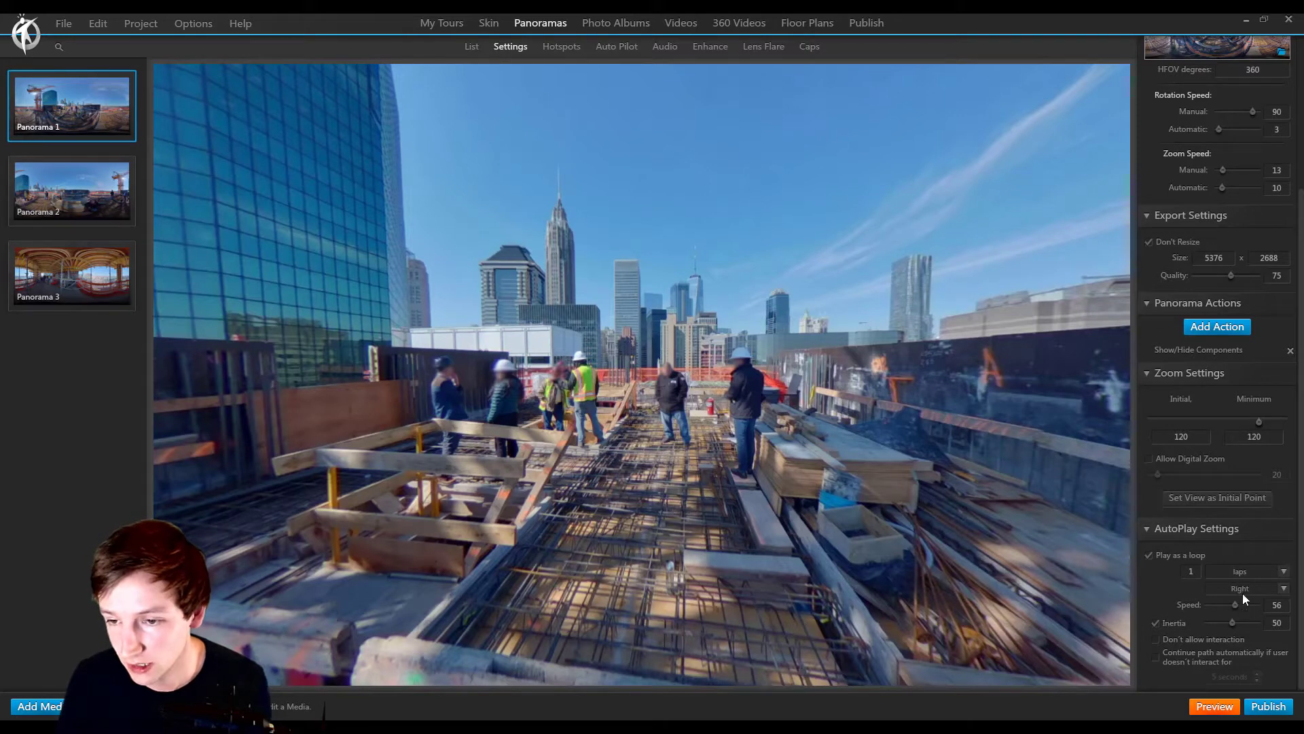
click(1239, 587)
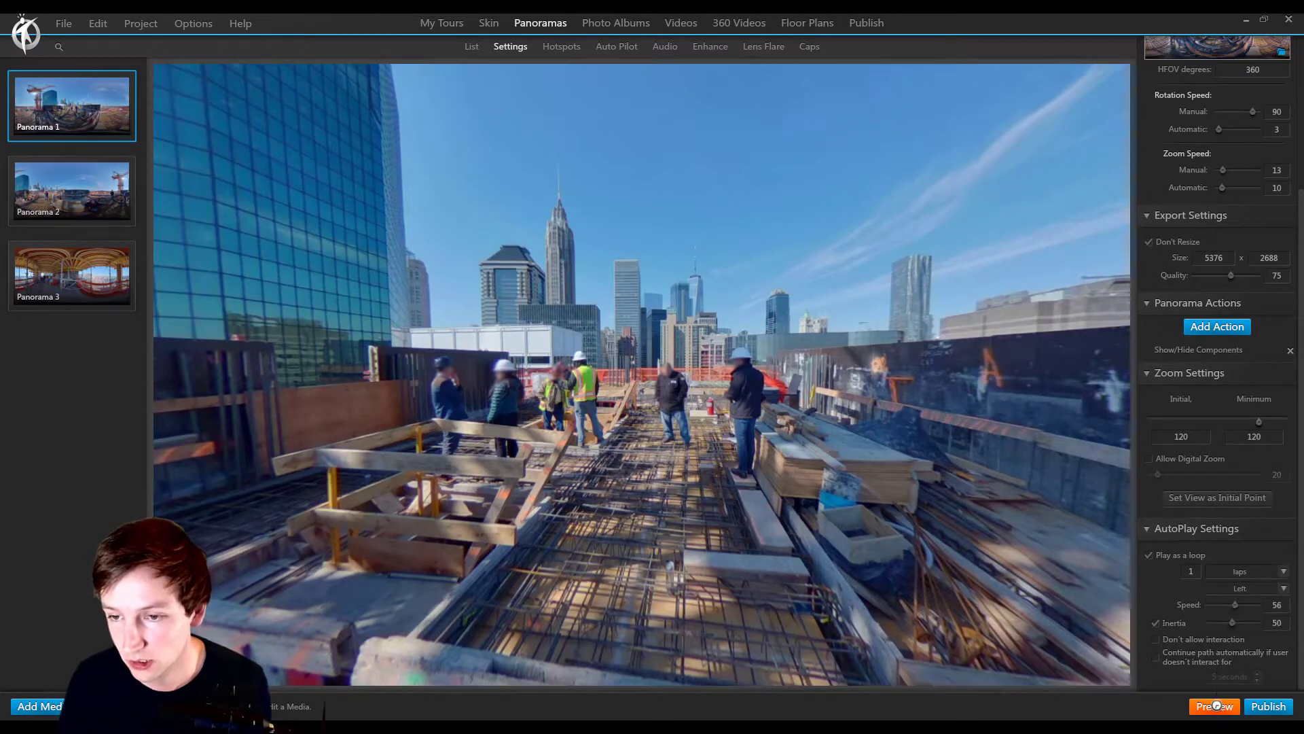
click(1268, 707)
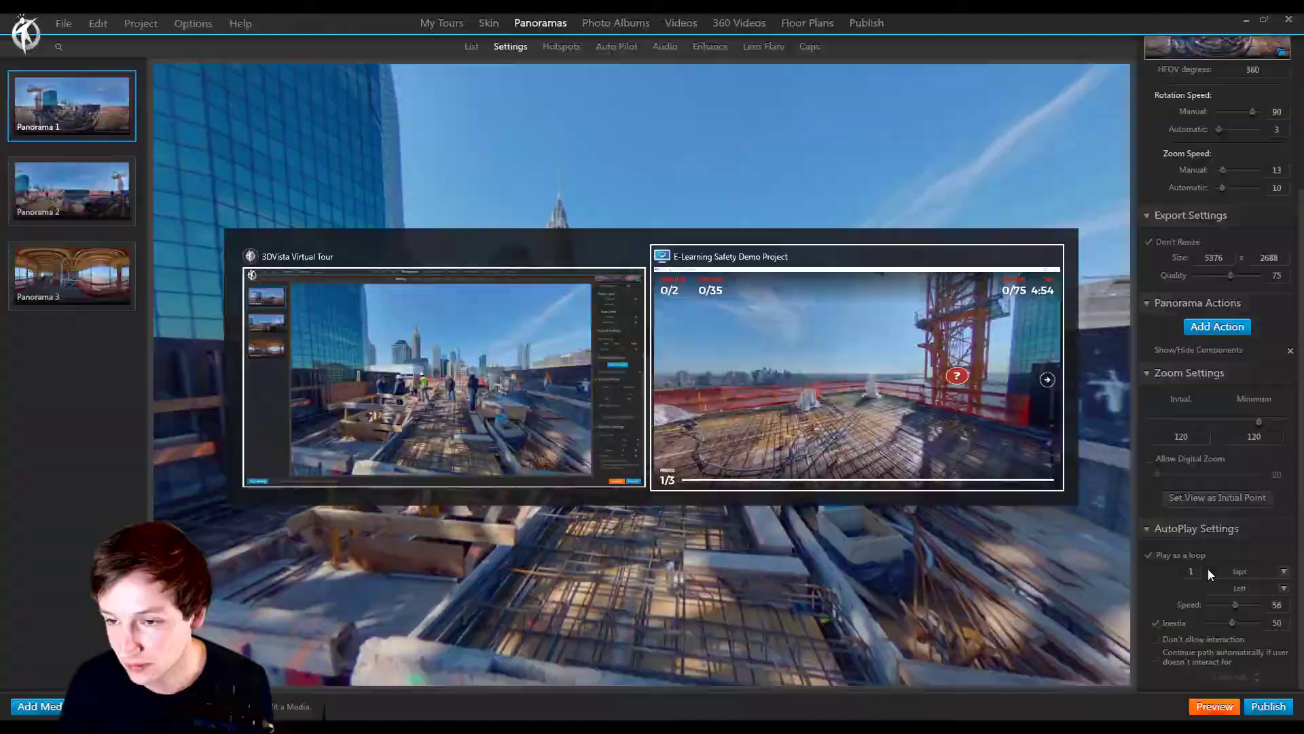
Watch and close the tour preview, leaving autoplay at 2 laps, speed 100.
click(1212, 706)
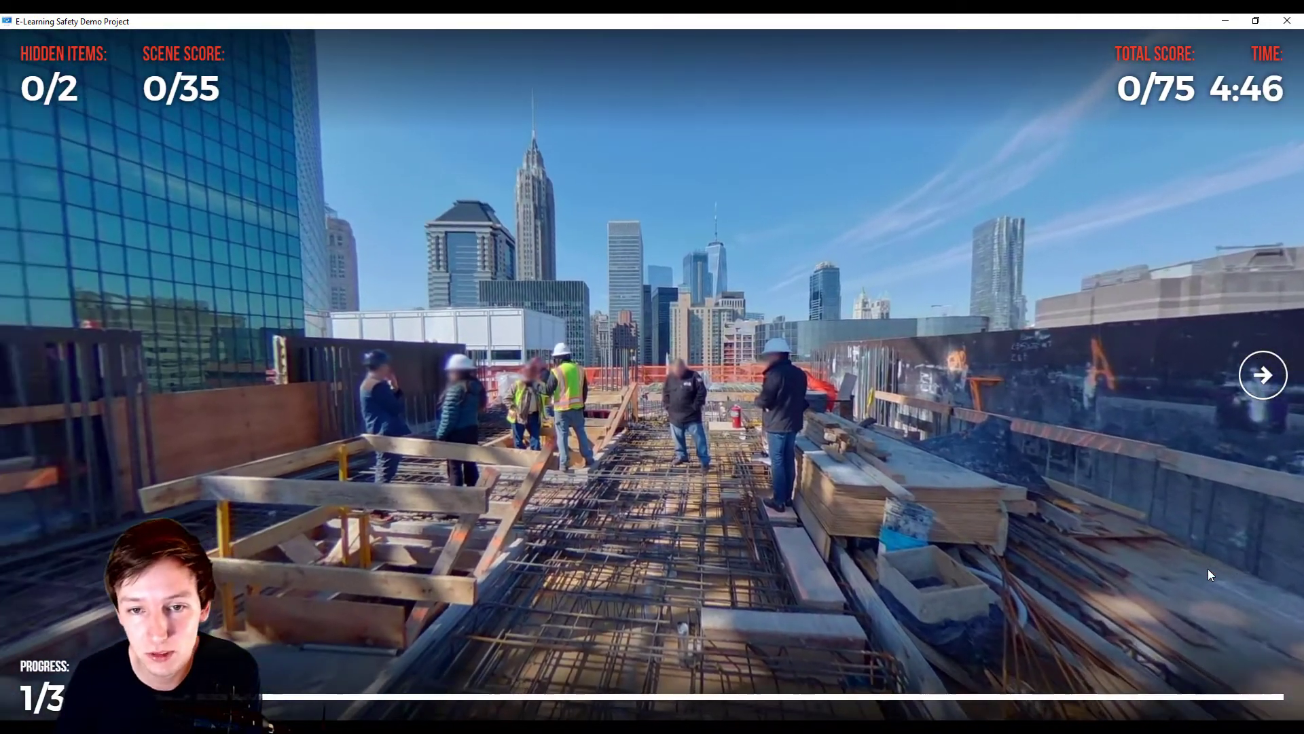
click(1262, 375)
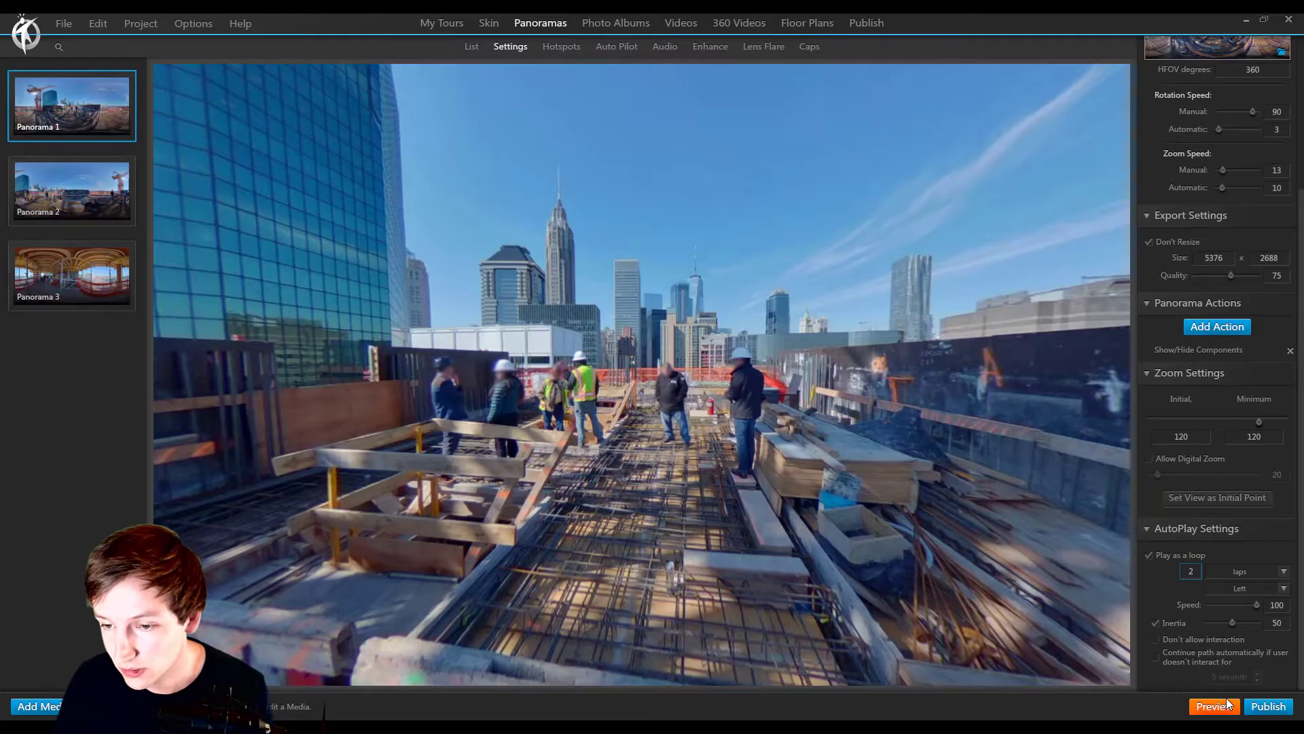
Preview the updated loop past the welcome popup, close it, and loop for 5 seconds.
click(1213, 707)
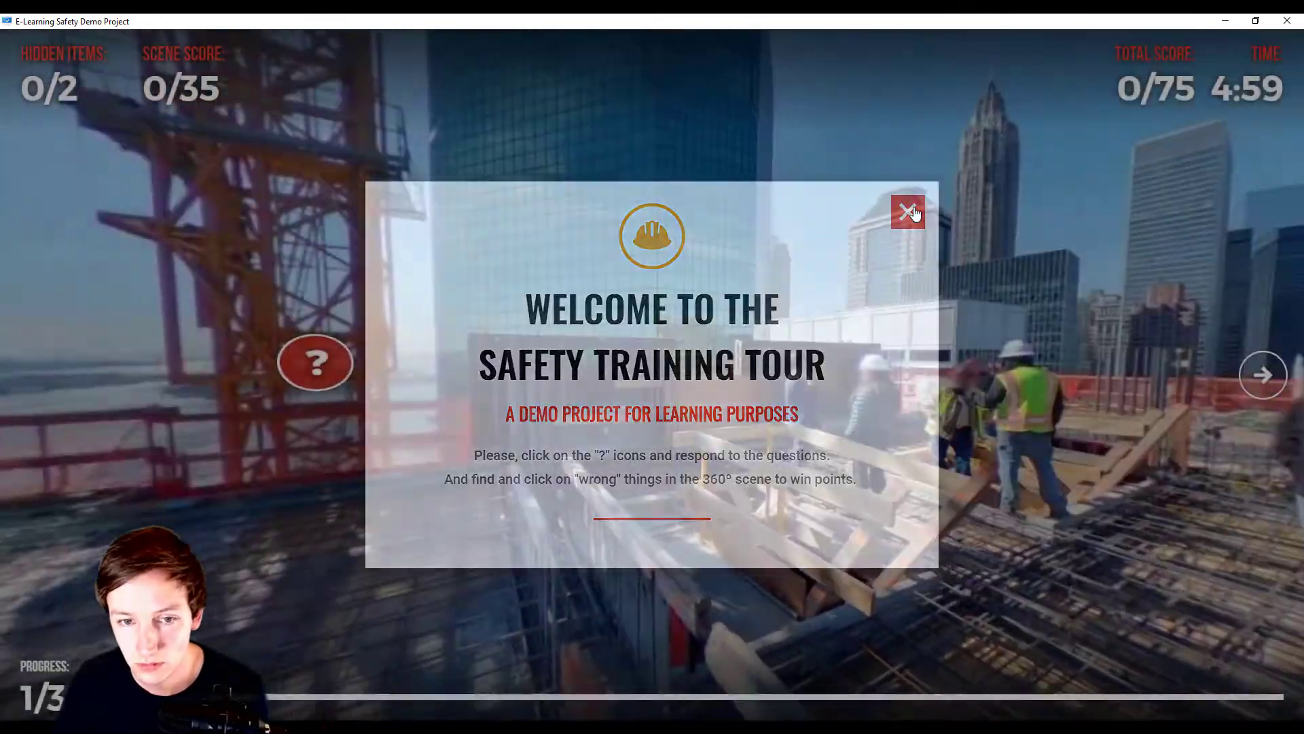
click(907, 212)
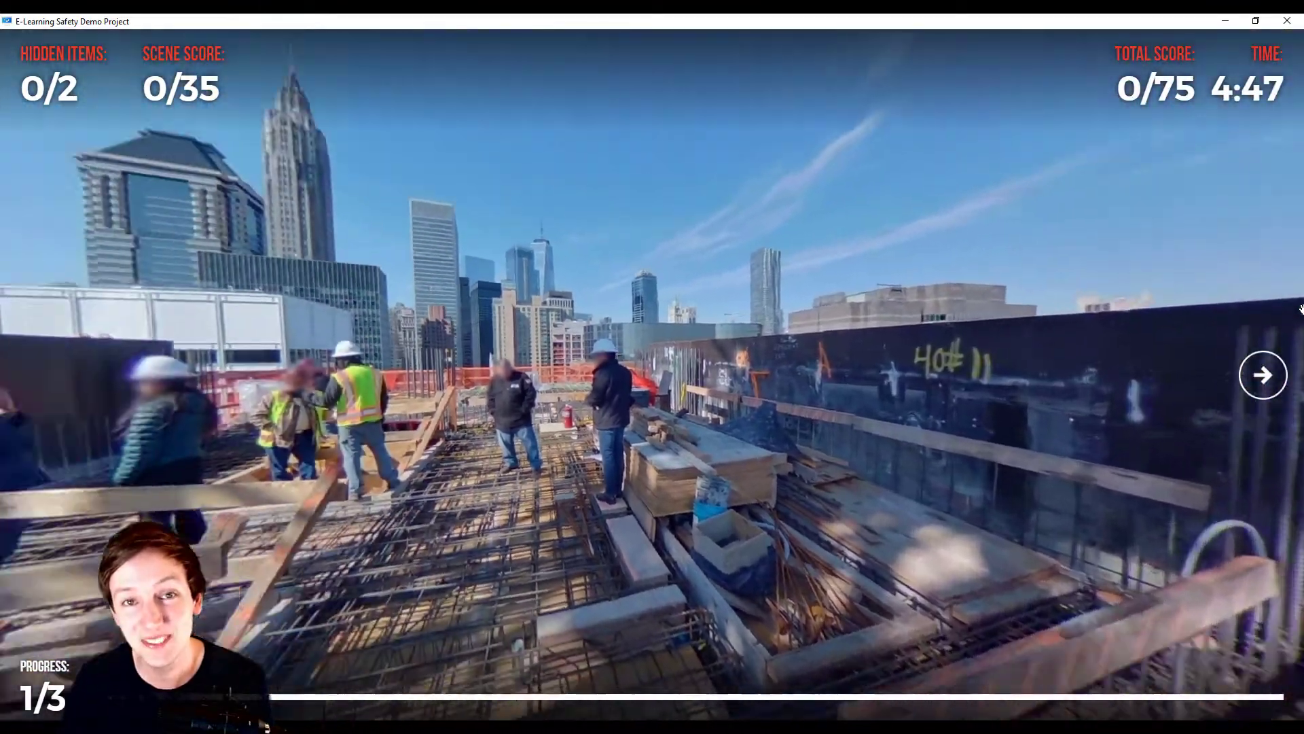
click(1262, 374)
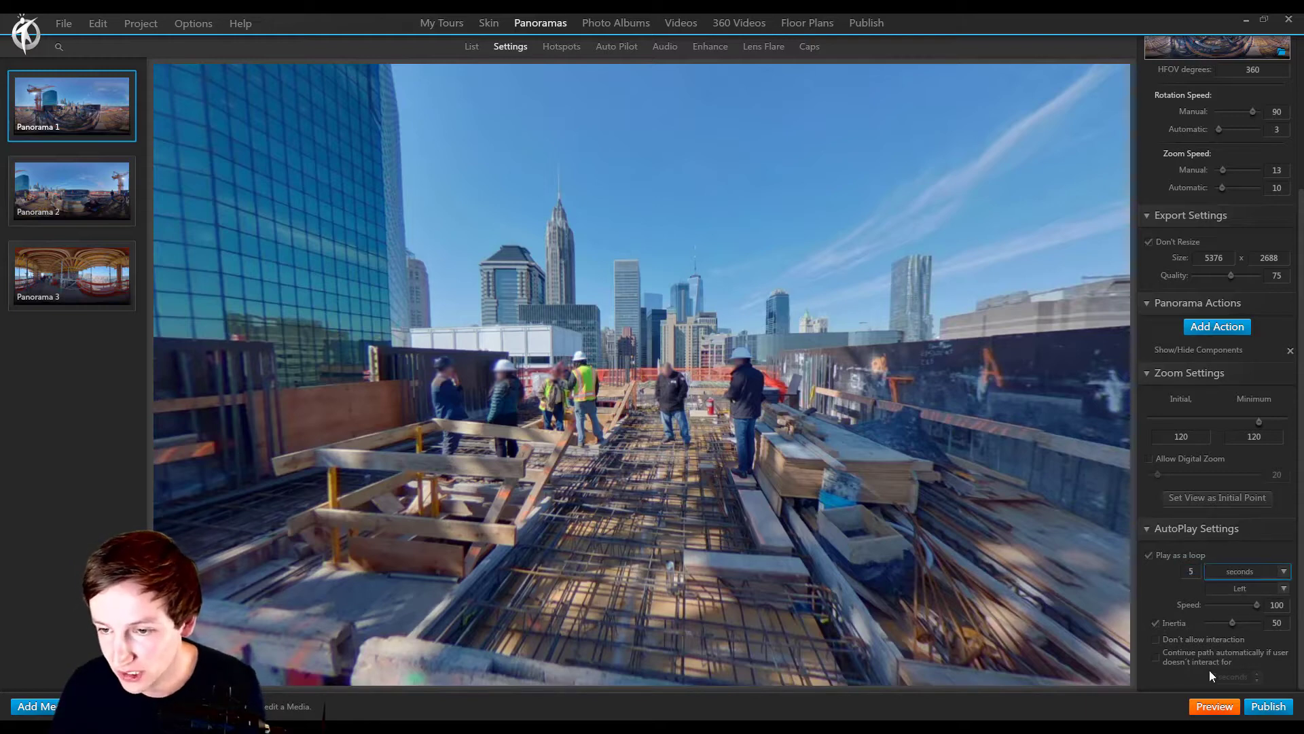
click(1268, 707)
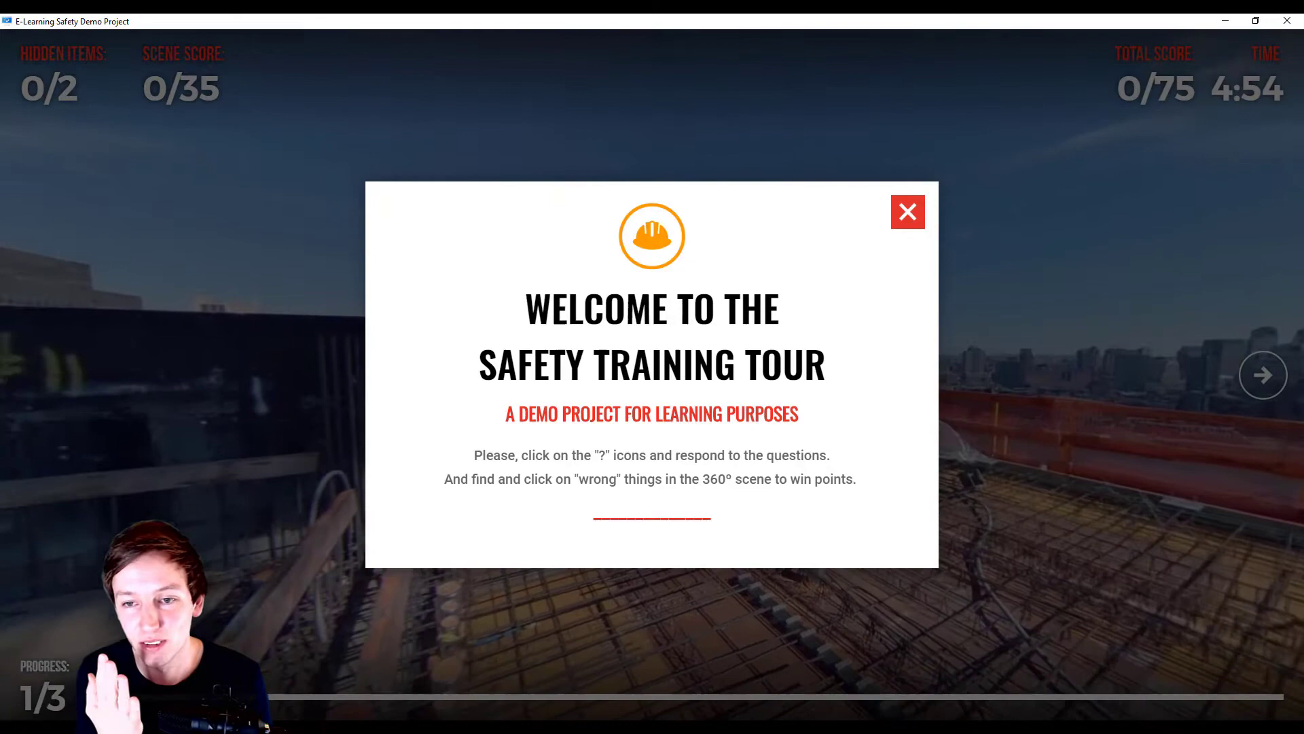
click(1262, 374)
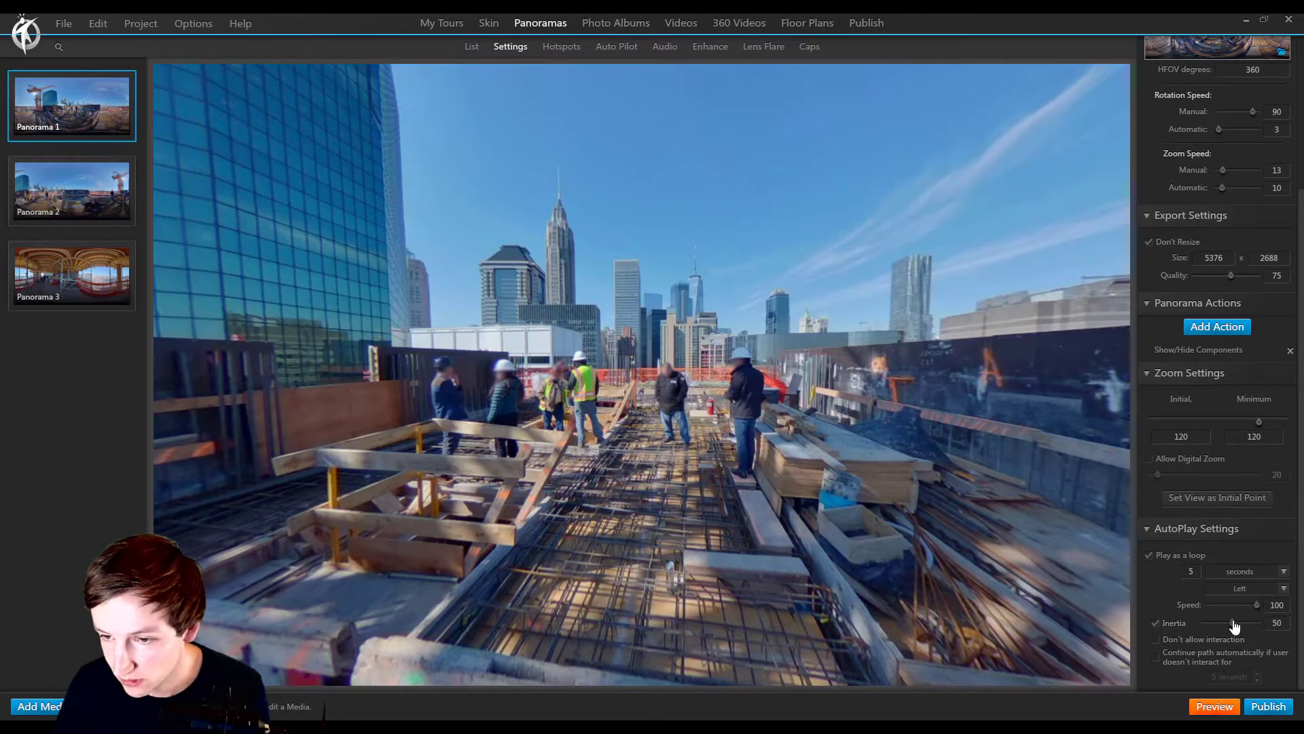
Preview autoplay with inertia 100, then set inertia to 1 and preview again.
drag(1231, 622, 1258, 623)
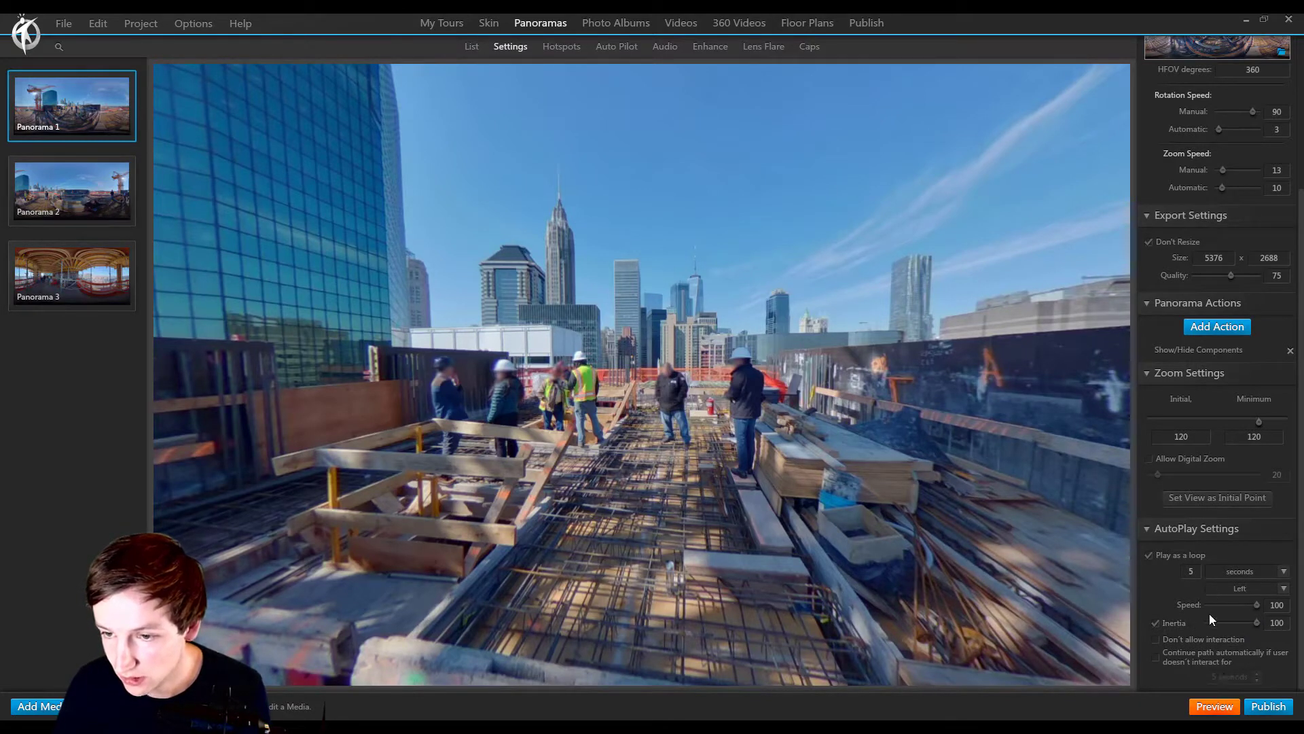
click(1214, 707)
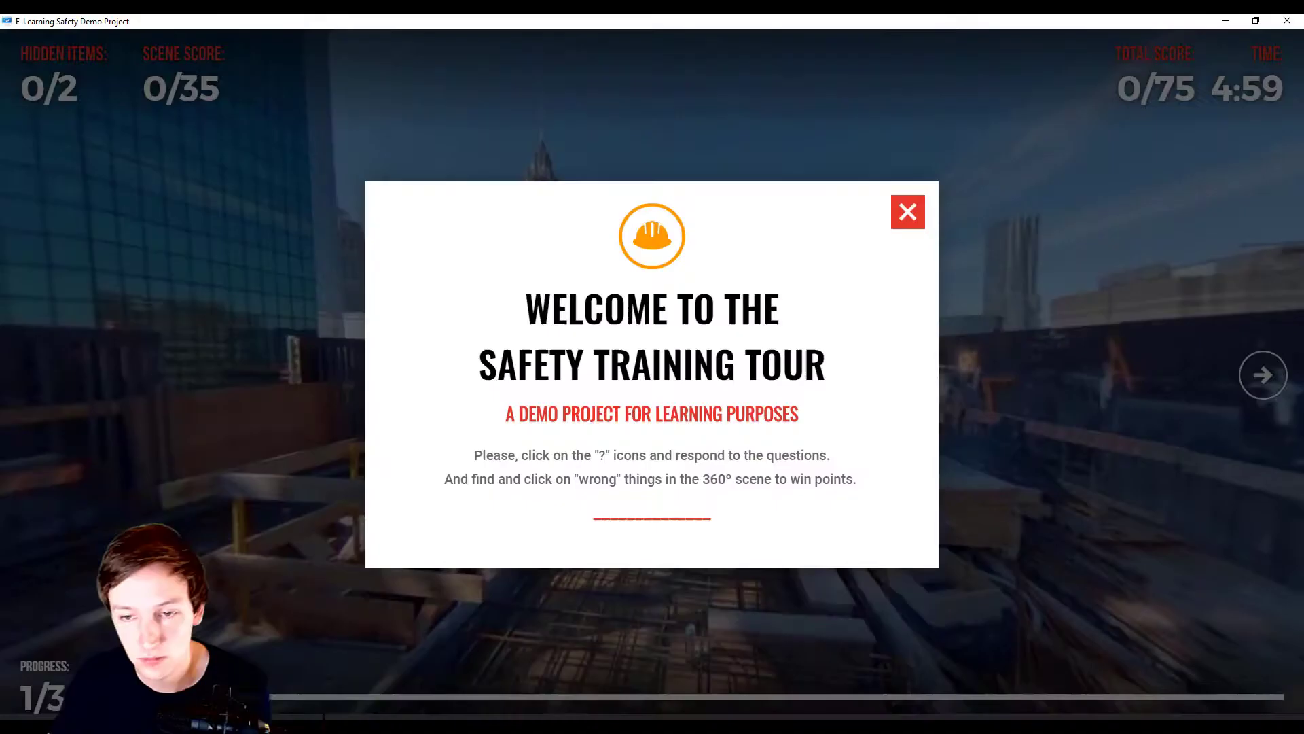
click(907, 211)
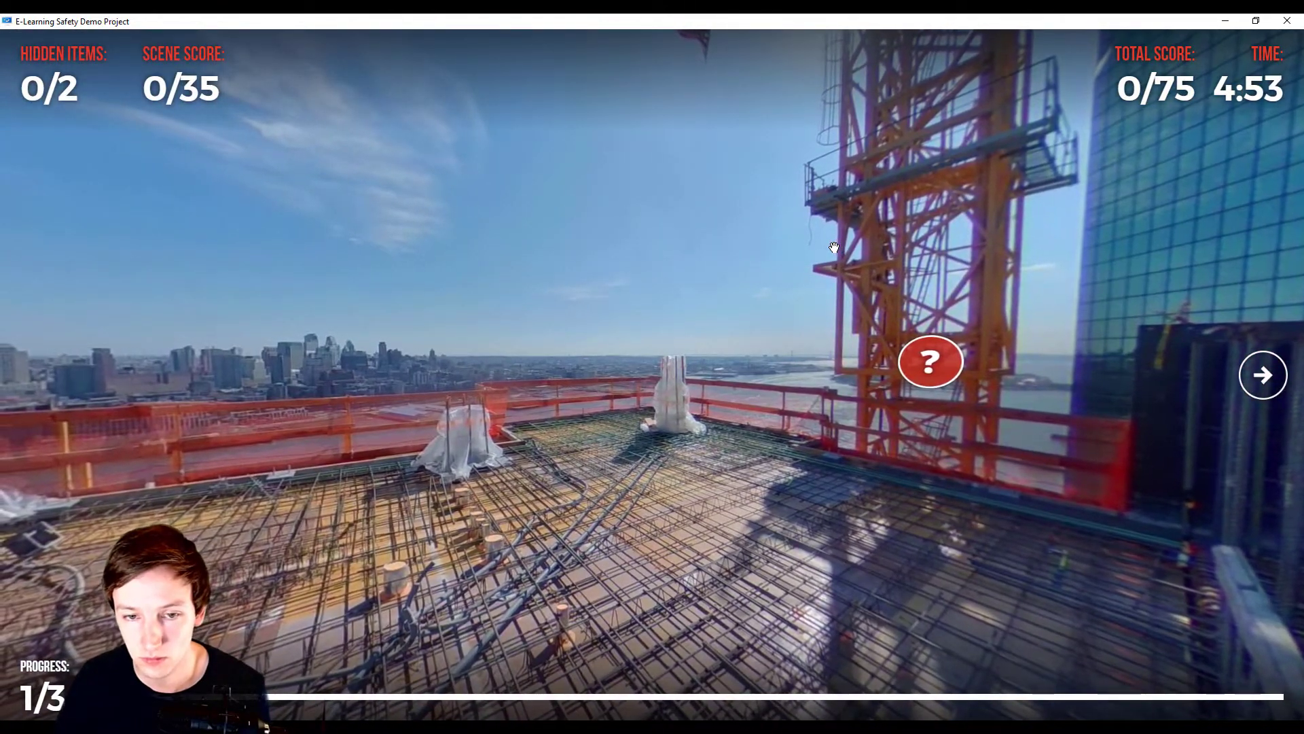
click(1263, 374)
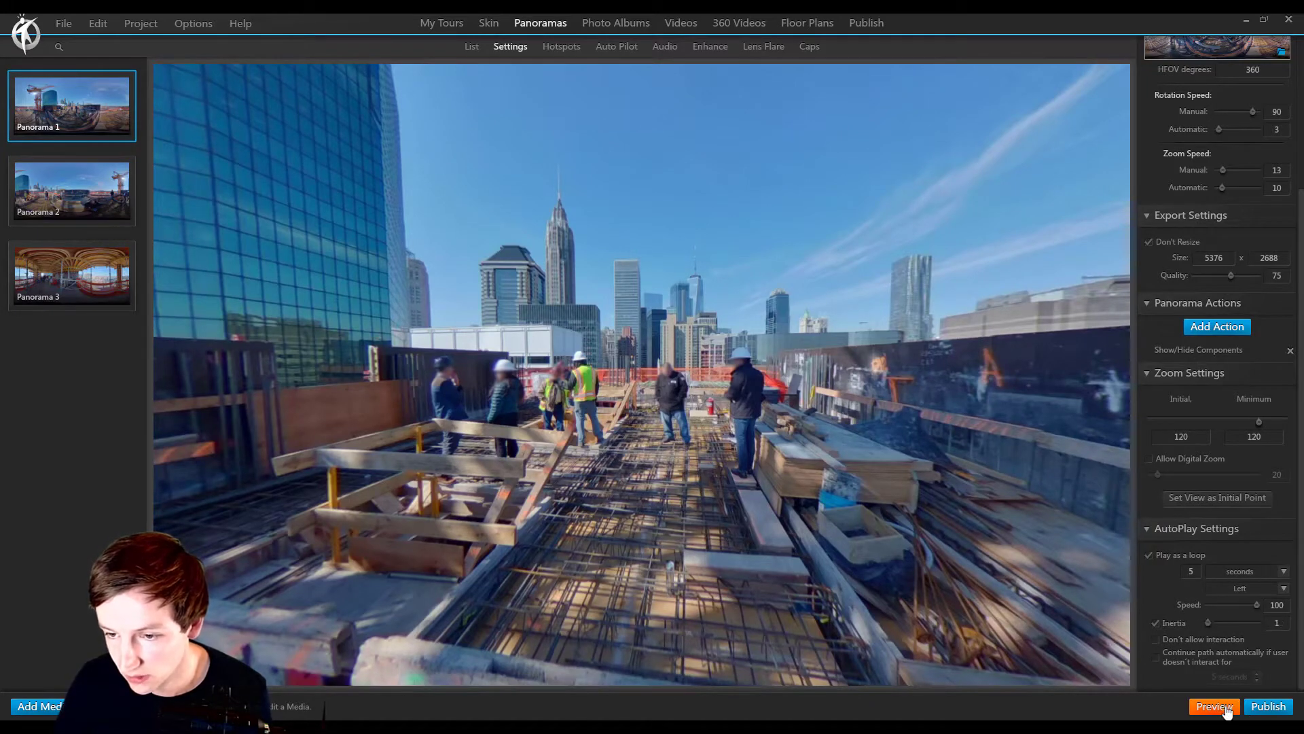
click(1211, 707)
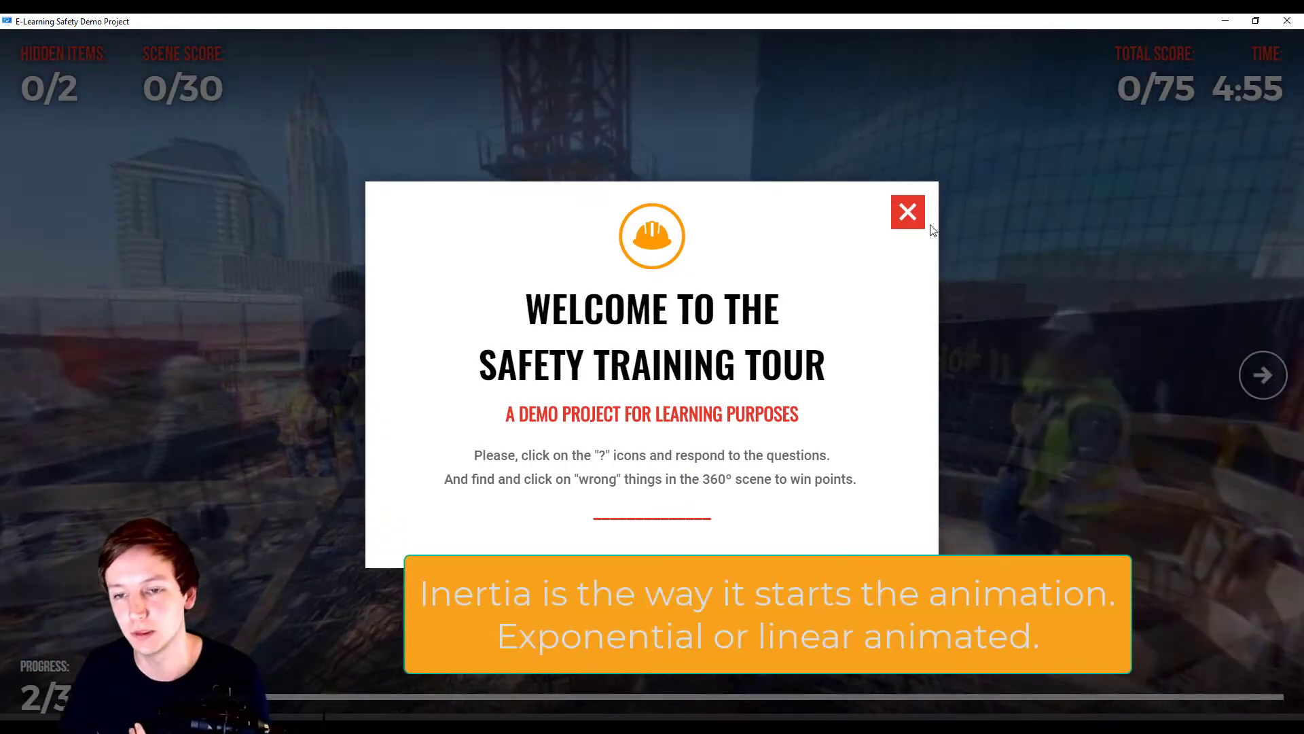
click(907, 212)
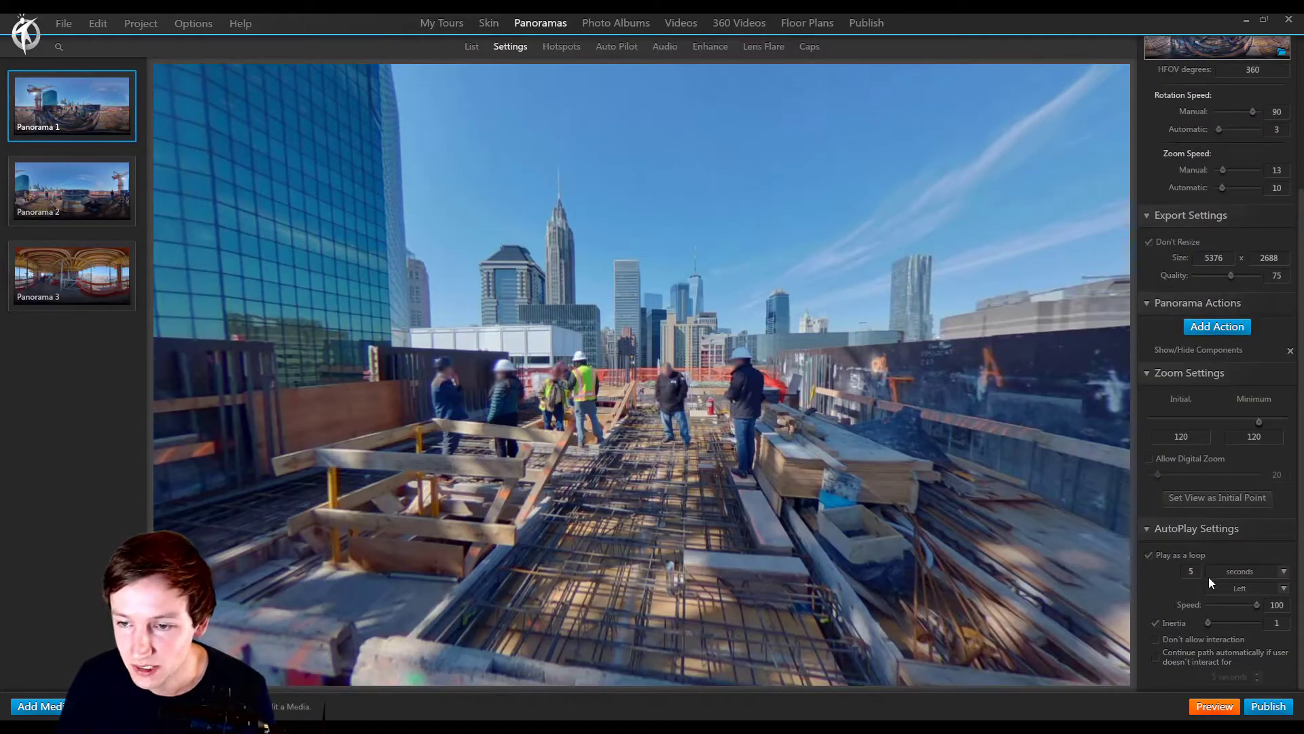
Set autoplay speed 38 and inertia 48, preview, and resume the path after 5 seconds.
drag(1257, 604, 1227, 604)
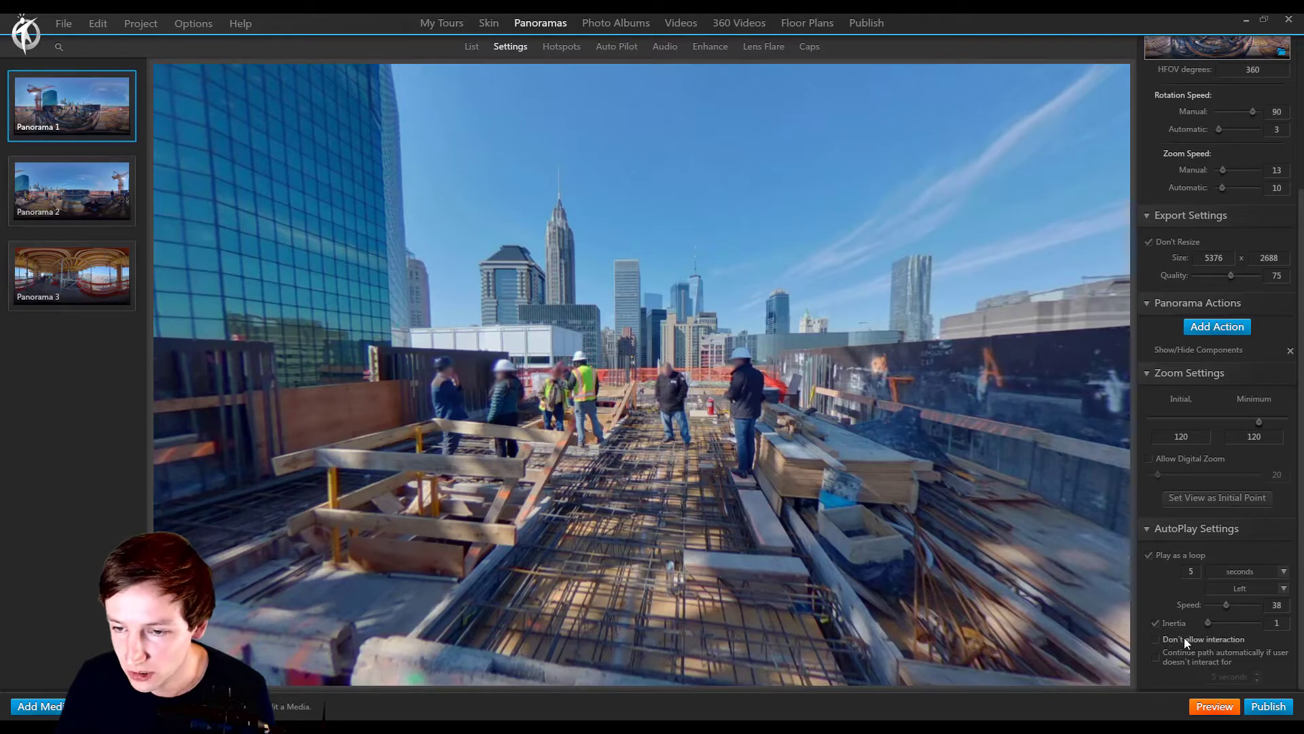
drag(1211, 622, 1256, 622)
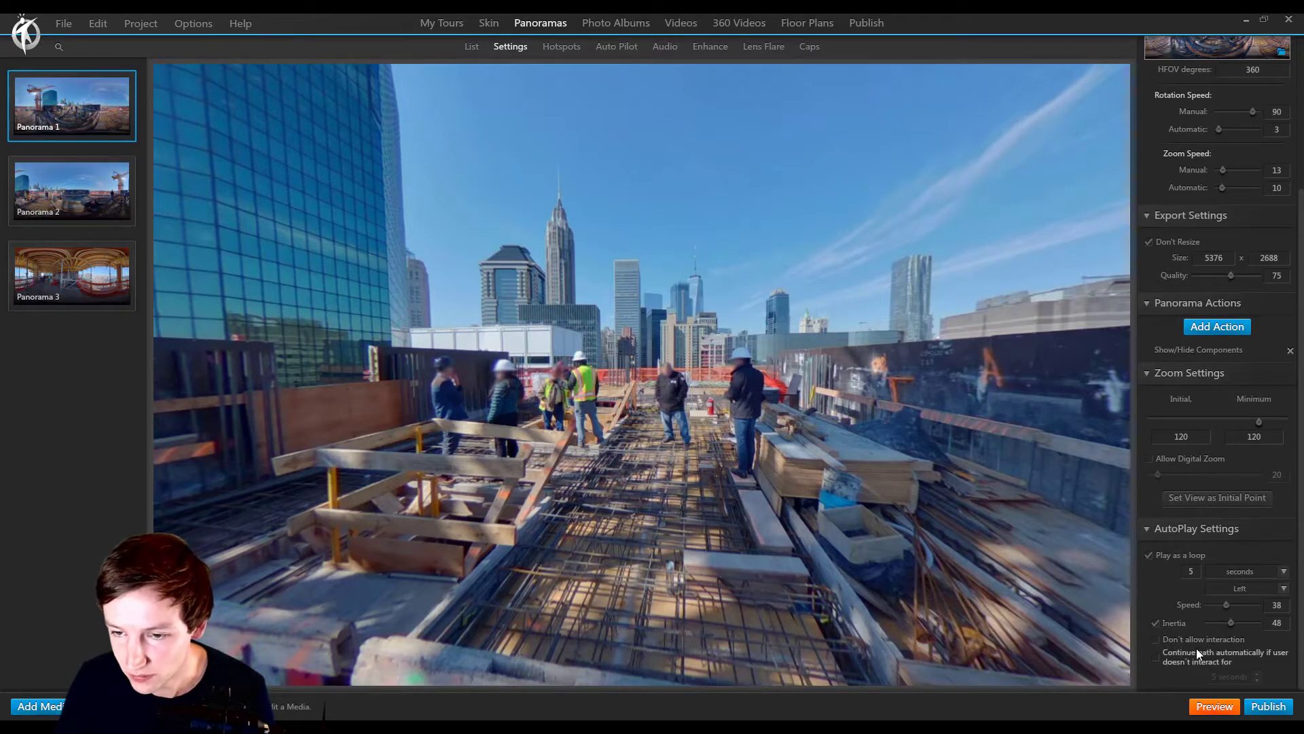
click(1213, 707)
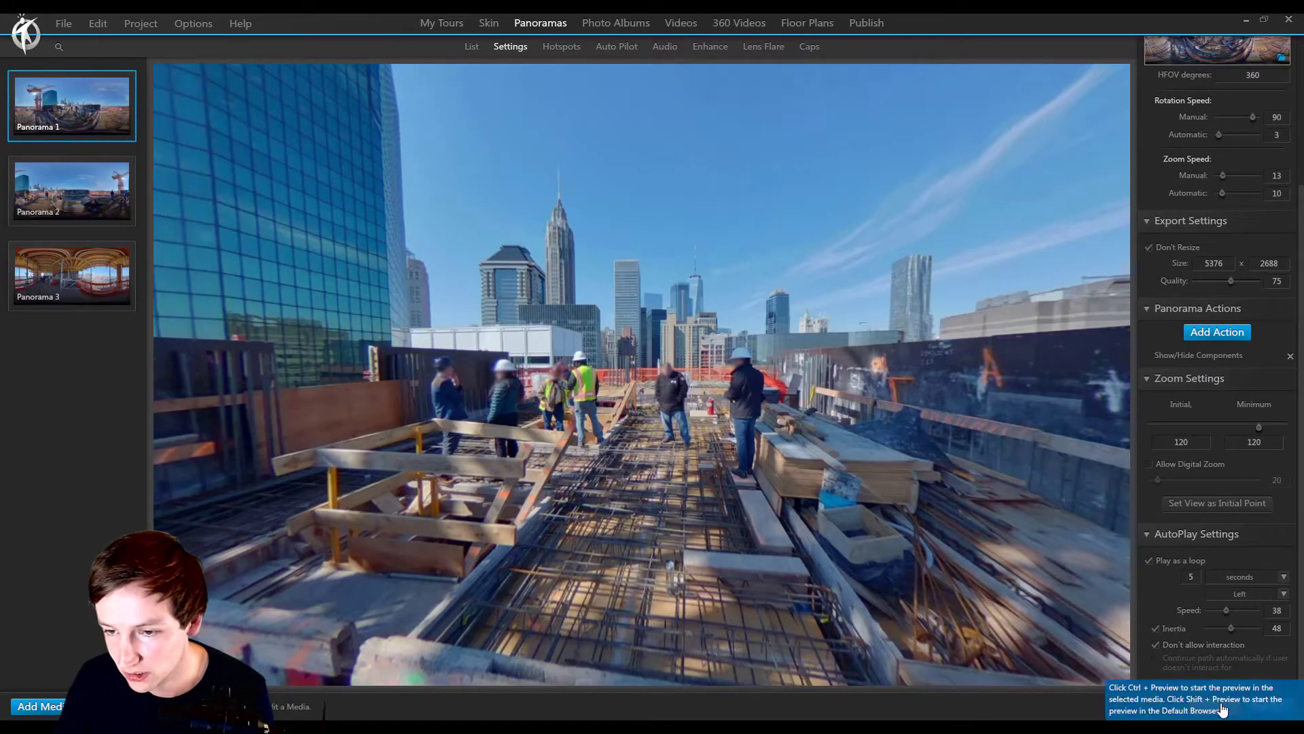
click(1267, 707)
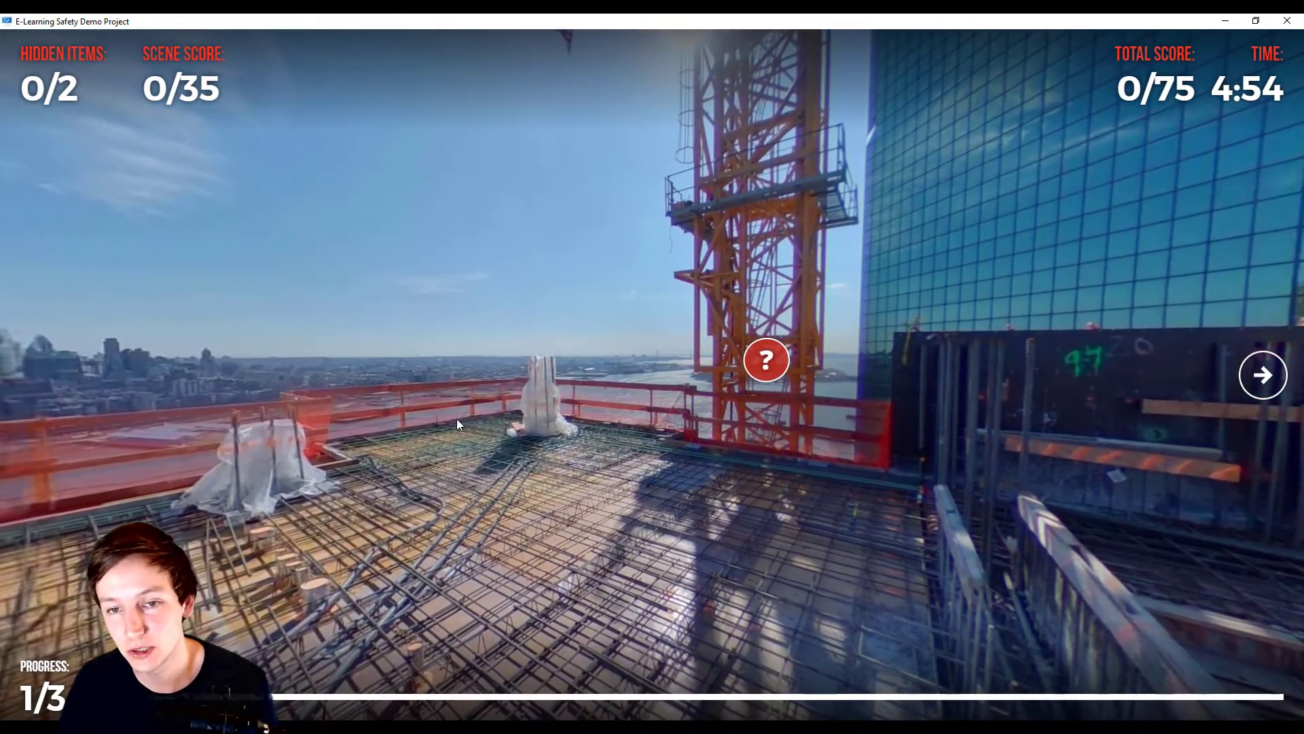
click(1263, 374)
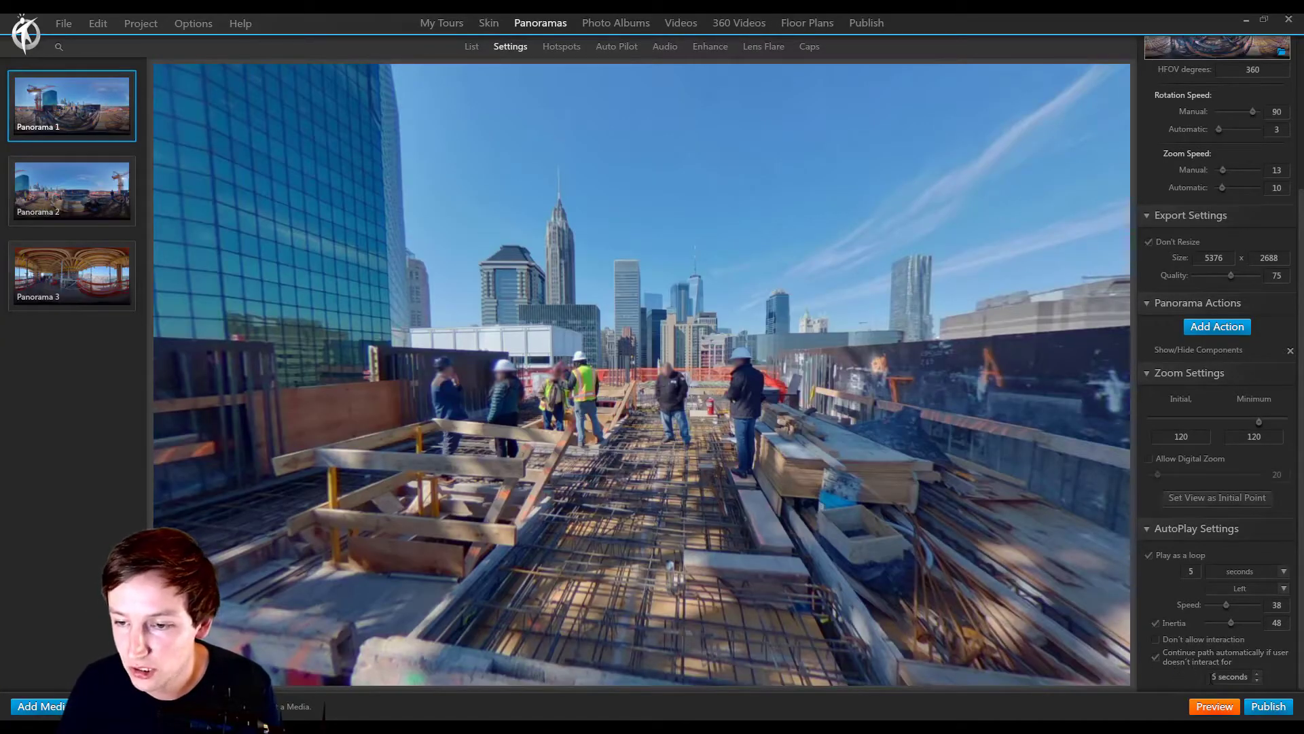
Cut the 'Continue path automatically' delay to 2 seconds and preview past the welcome popup.
click(1237, 677)
text(2)
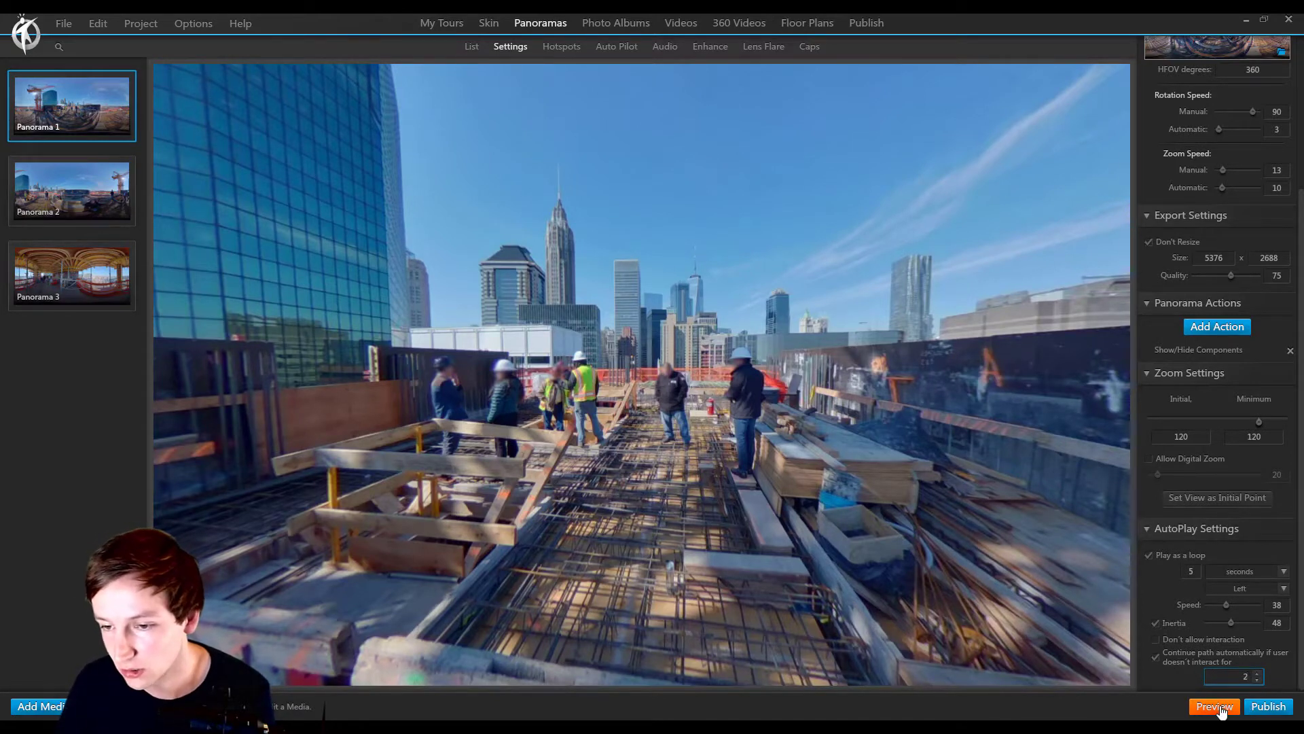
click(1213, 706)
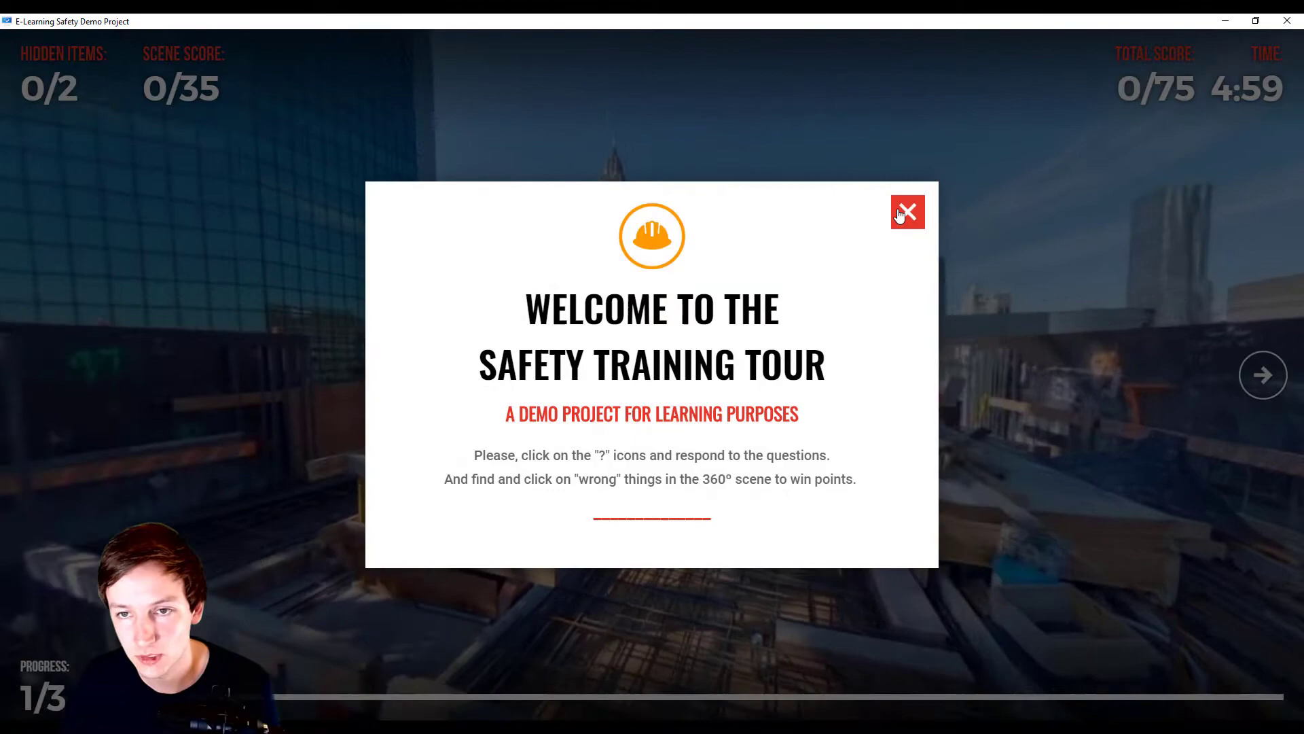
click(907, 212)
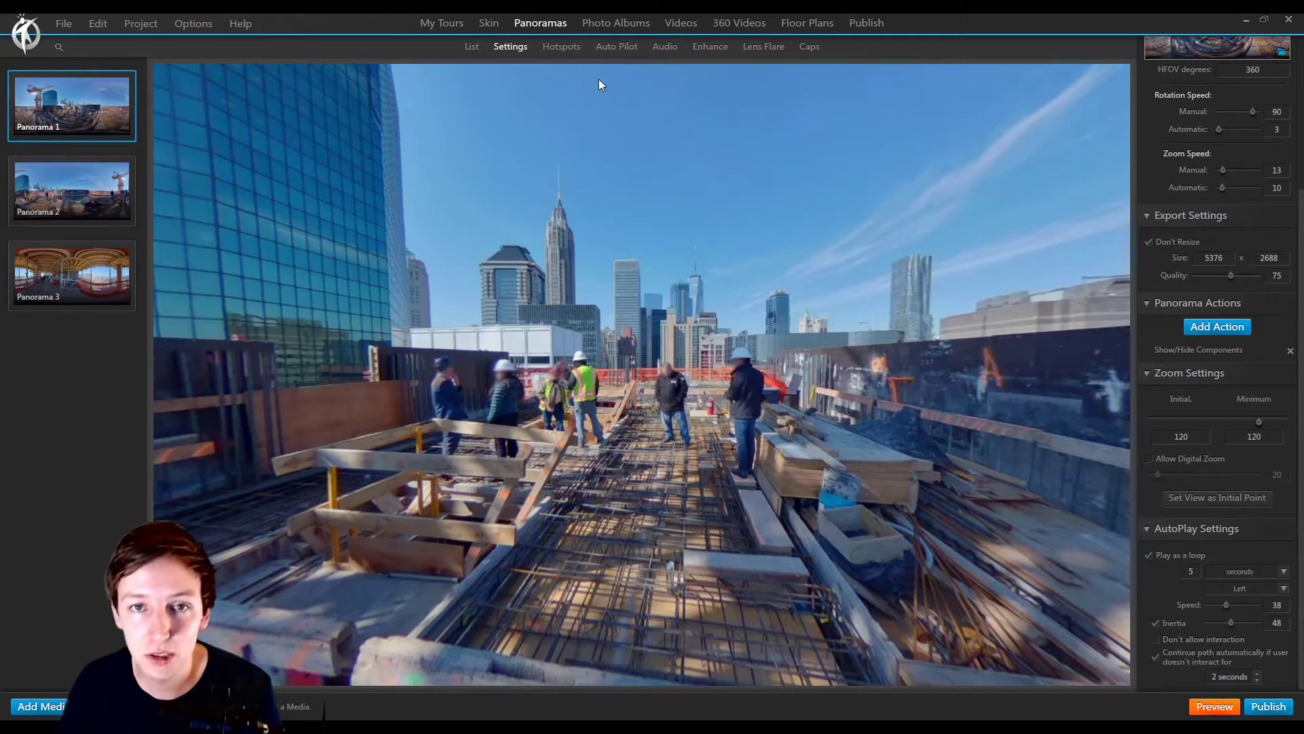
Place Auto Pilot waypoints on the left rooftop railing and beside the central workers.
click(616, 47)
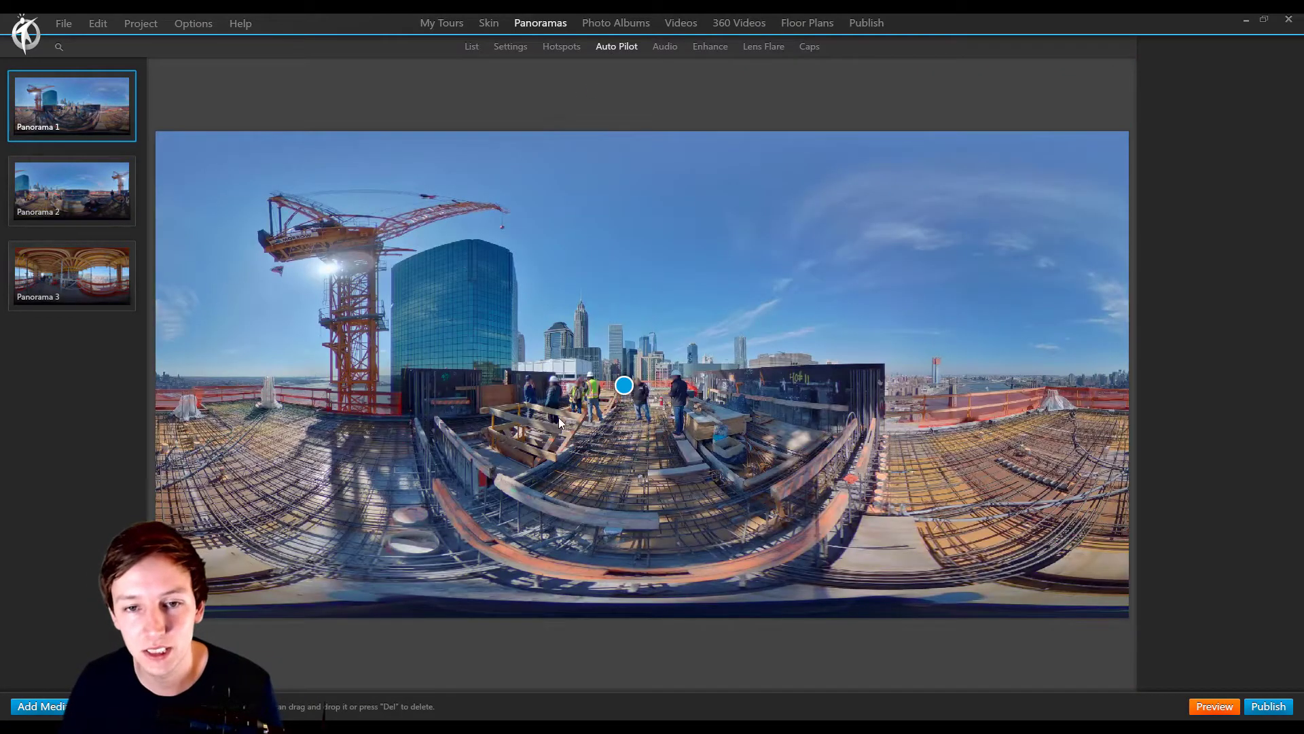
mouse_move(514, 297)
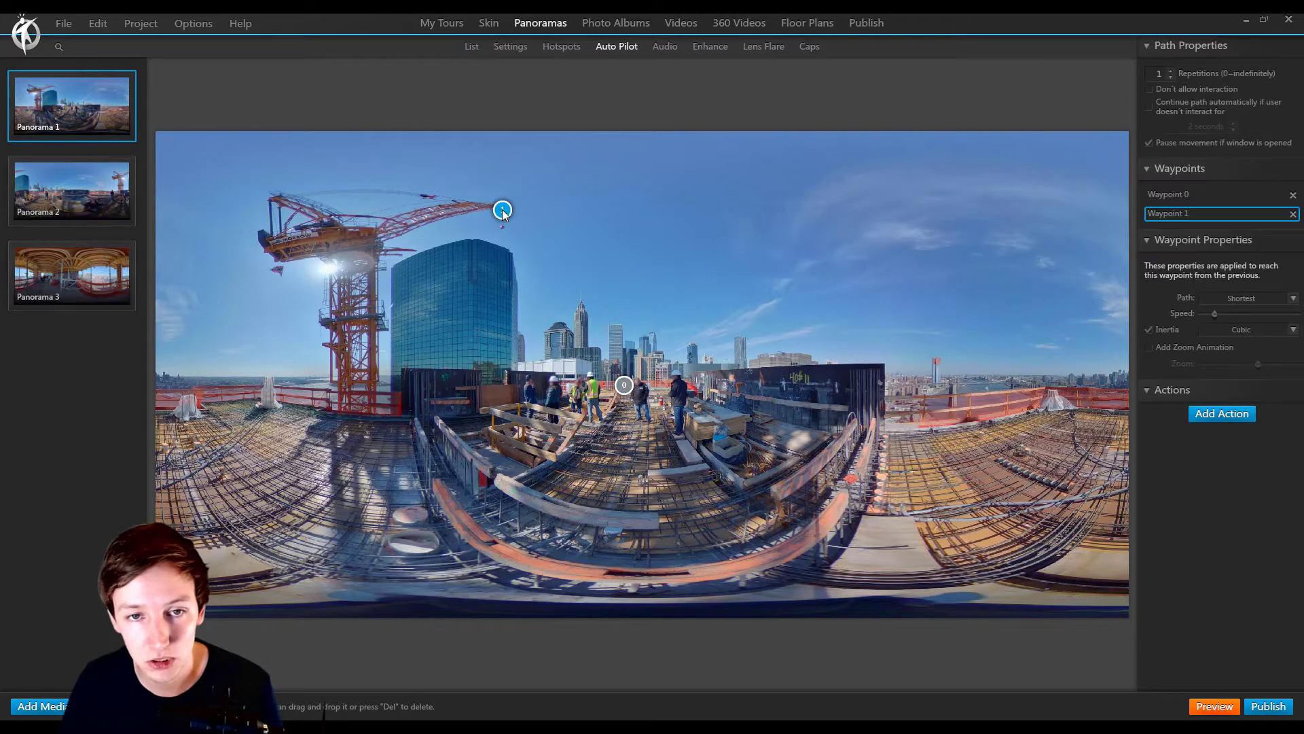
mouse_move(345, 230)
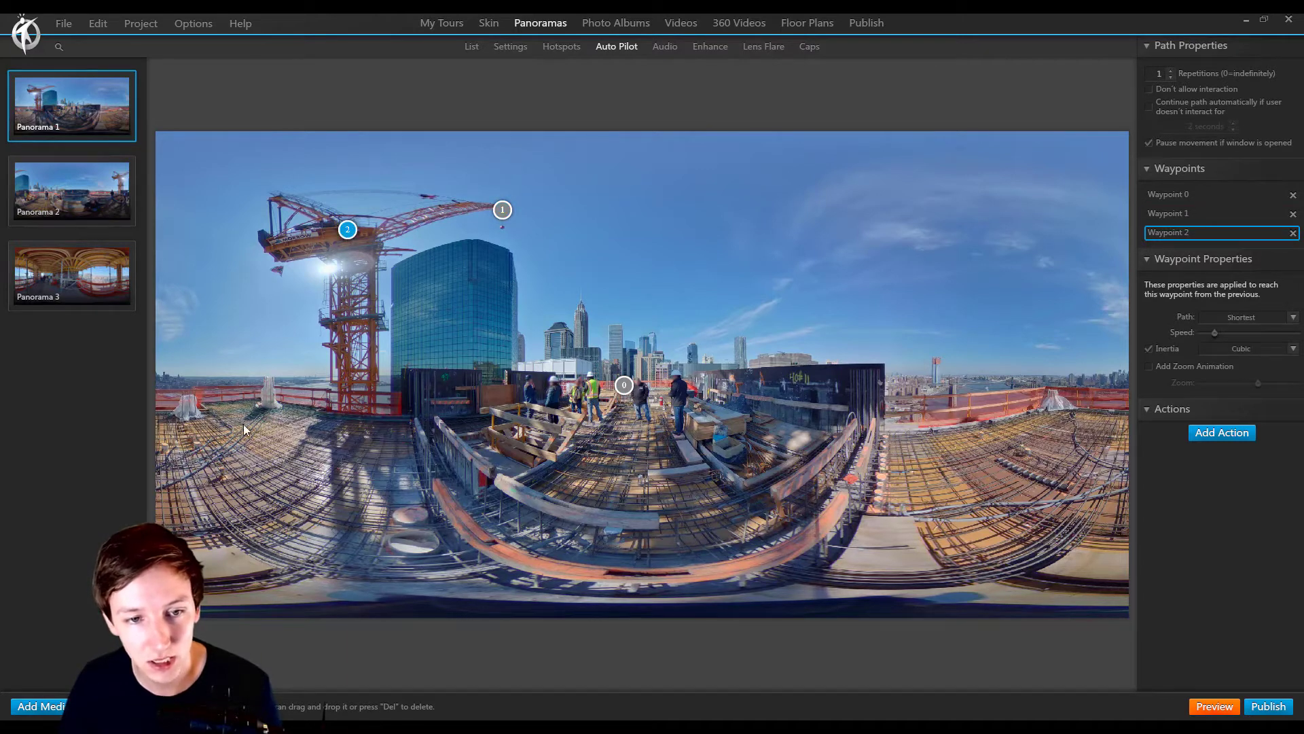
click(188, 401)
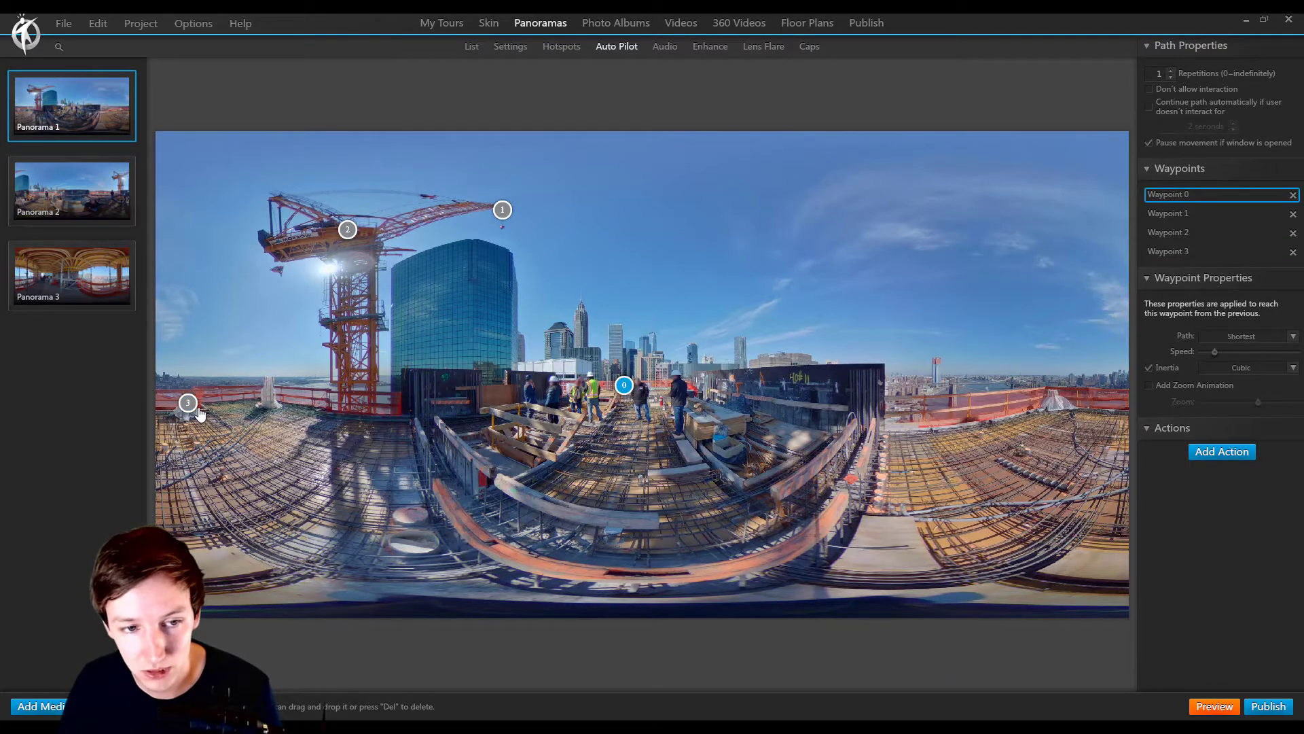
click(701, 375)
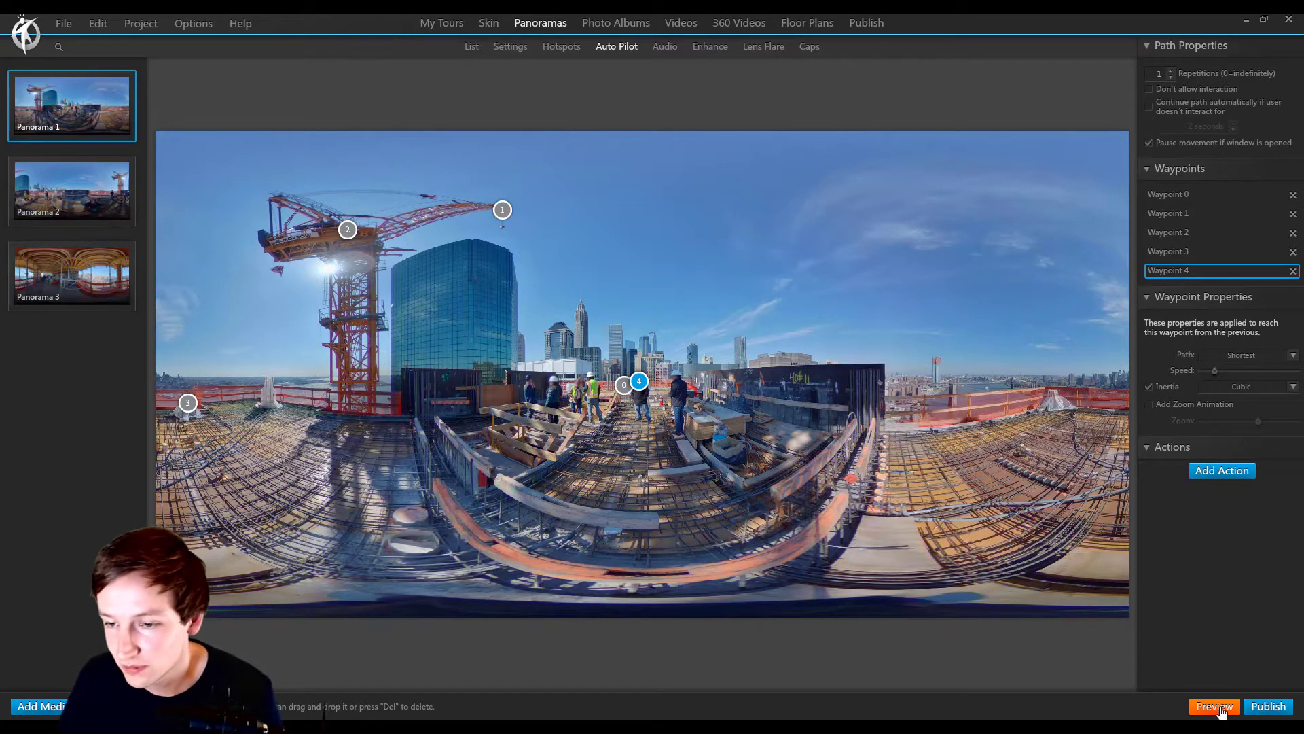
click(1214, 707)
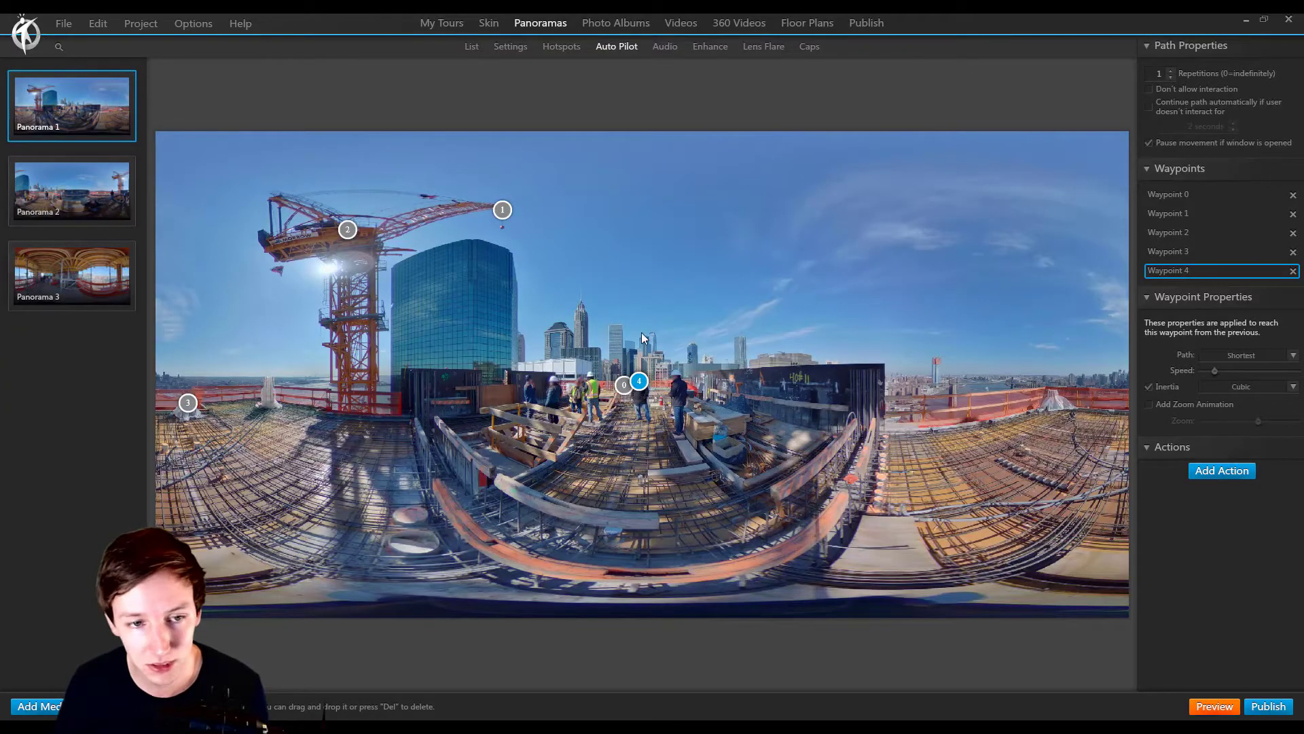
Give waypoint 4 the Longest path setting and preview the tour.
click(1168, 251)
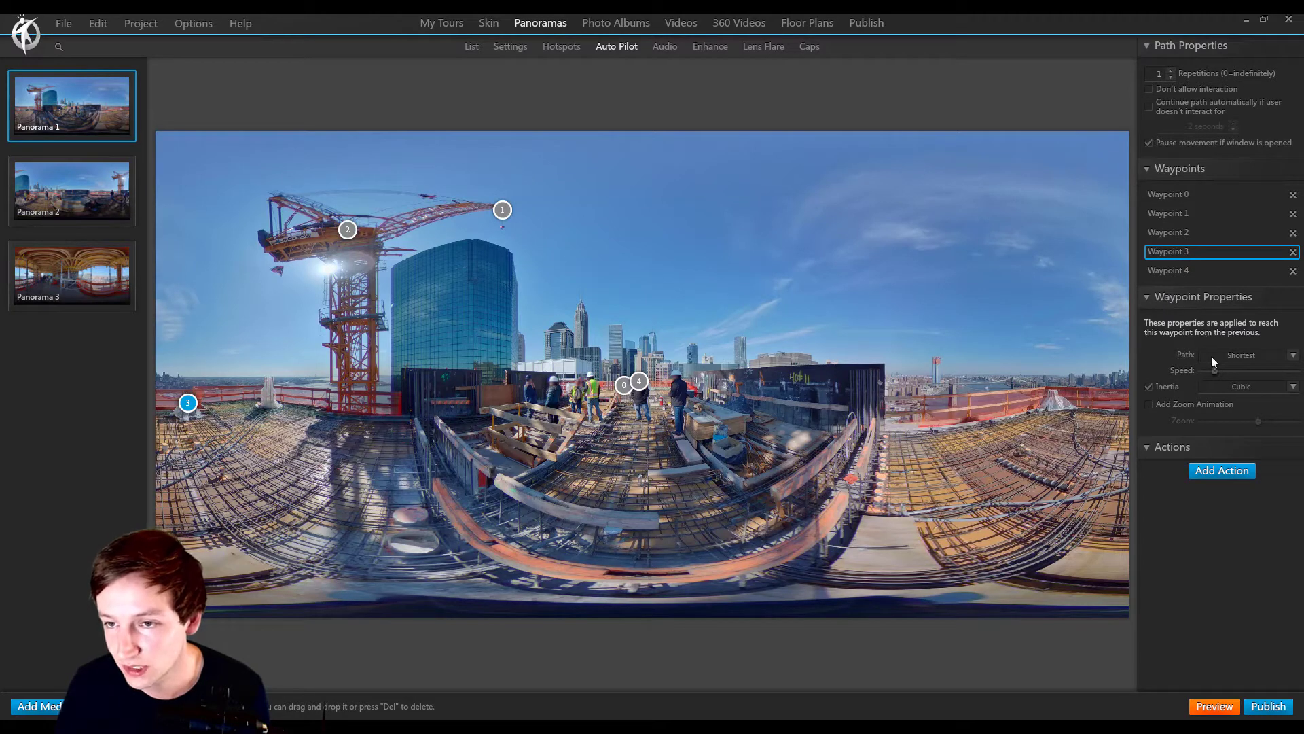
click(1168, 270)
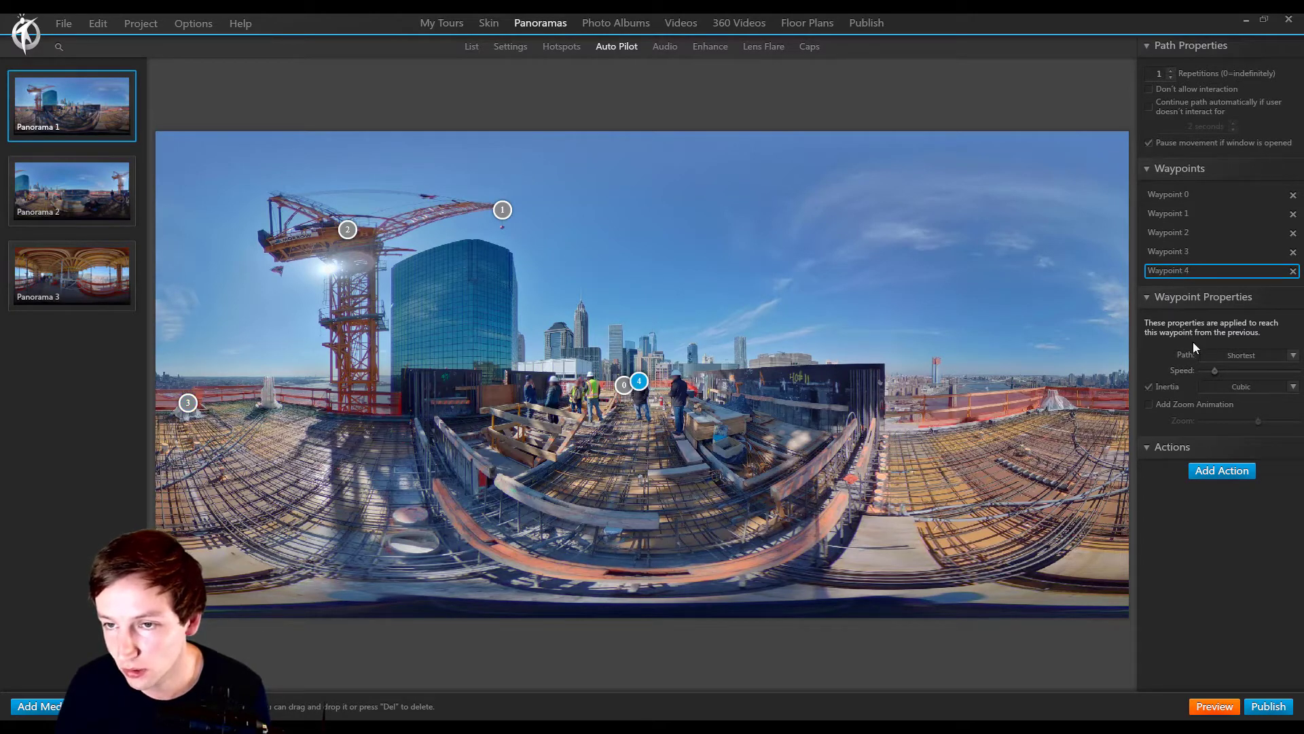
click(1248, 355)
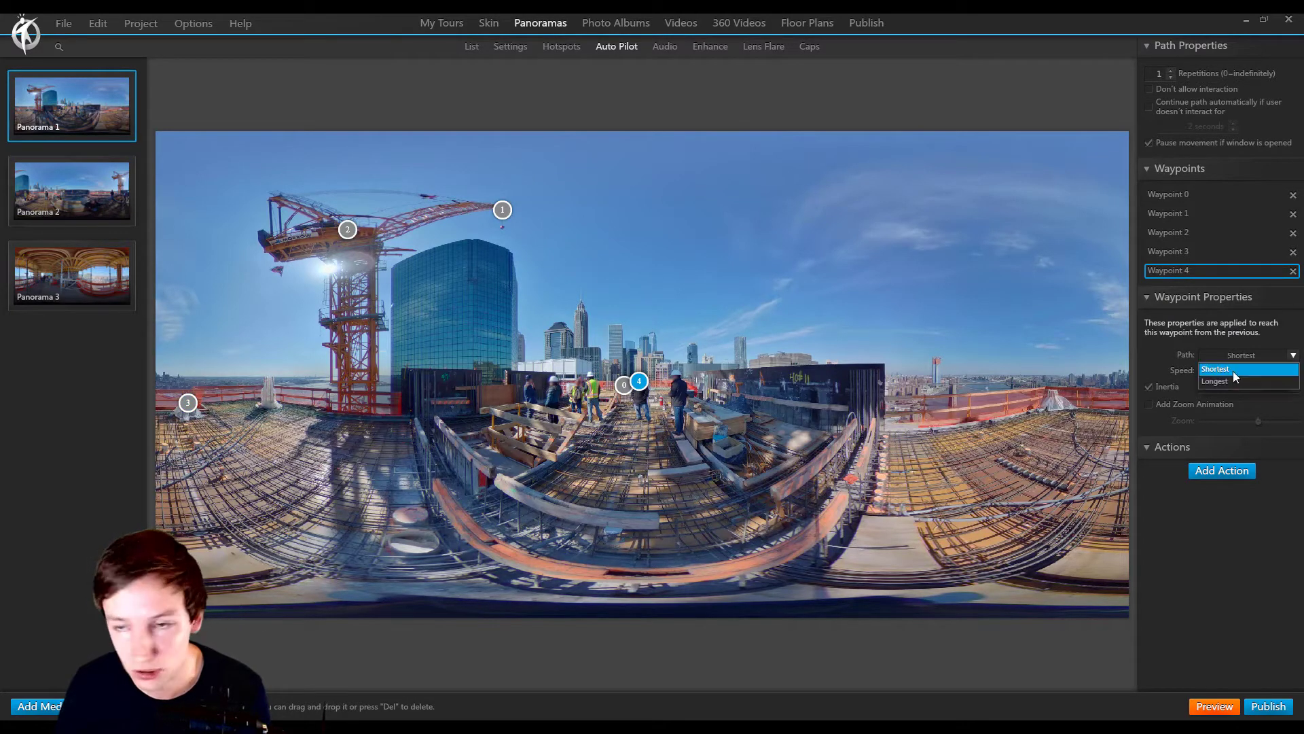
click(1215, 381)
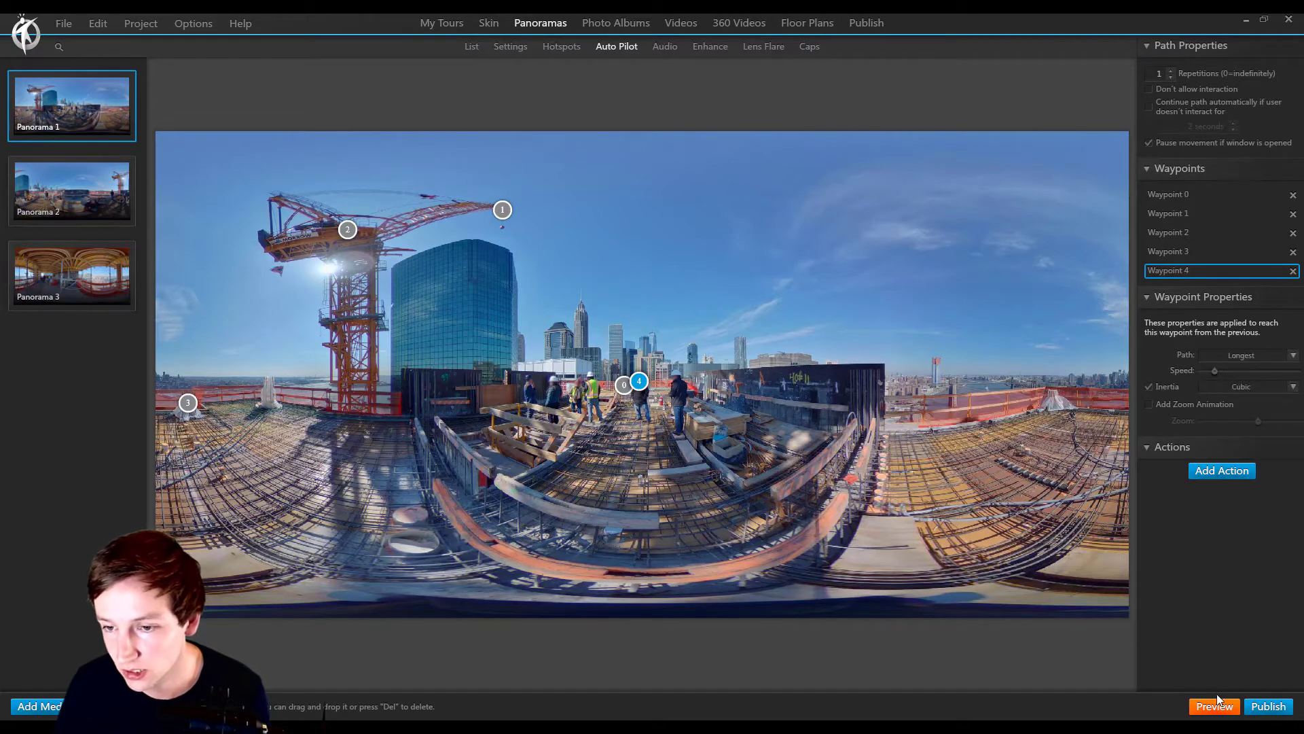
click(1268, 707)
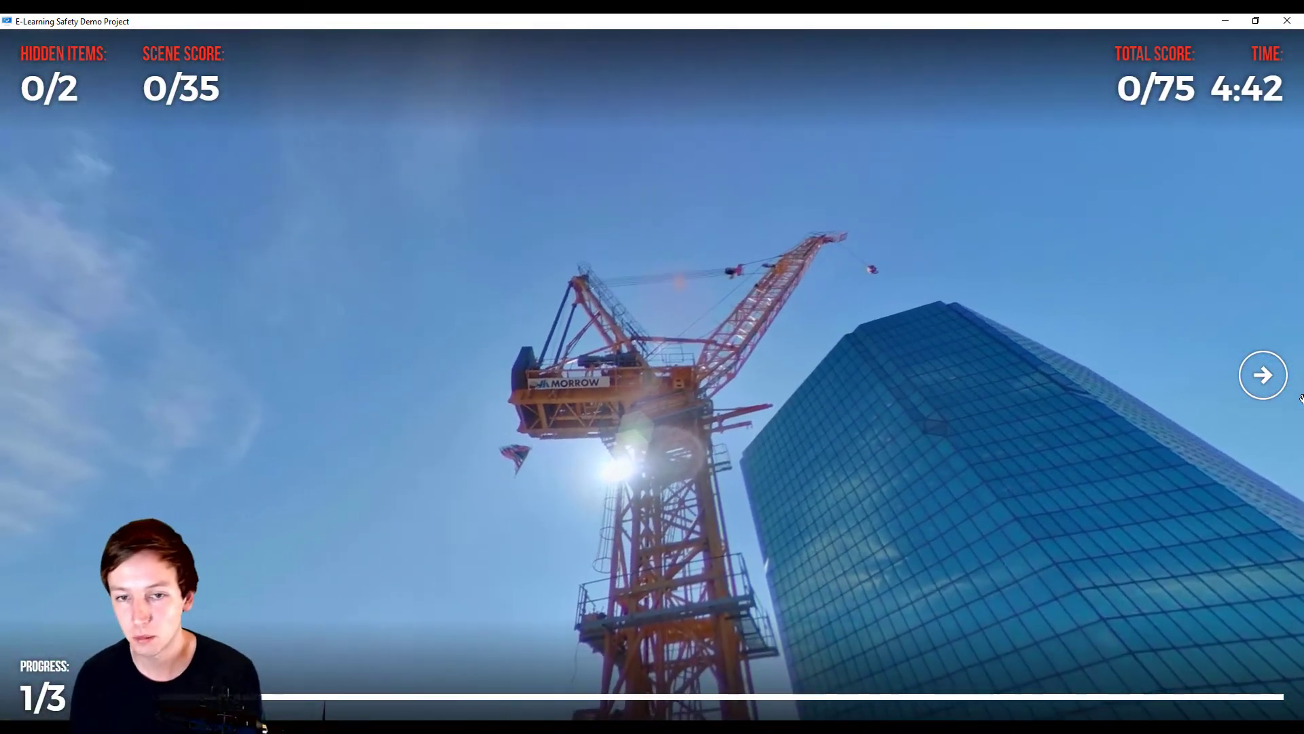
Close the tour preview and return to the editor.
click(1263, 374)
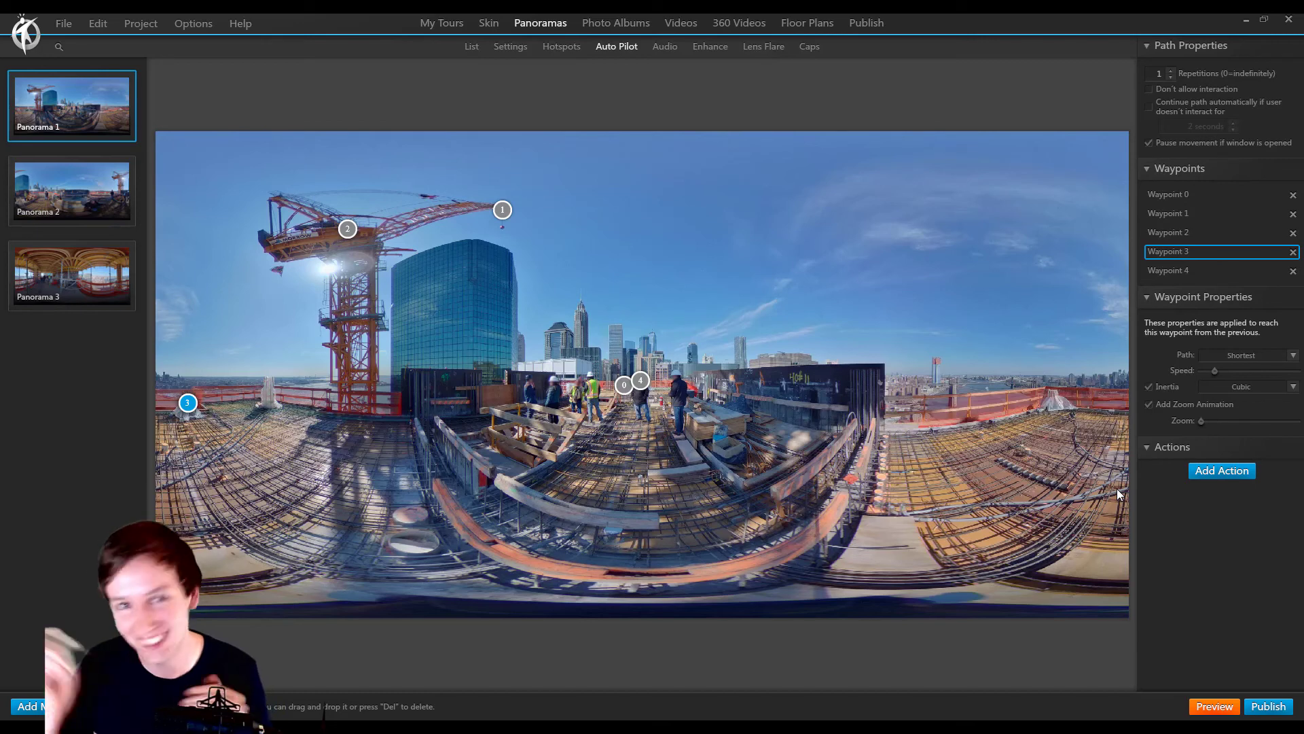
mouse_move(988, 399)
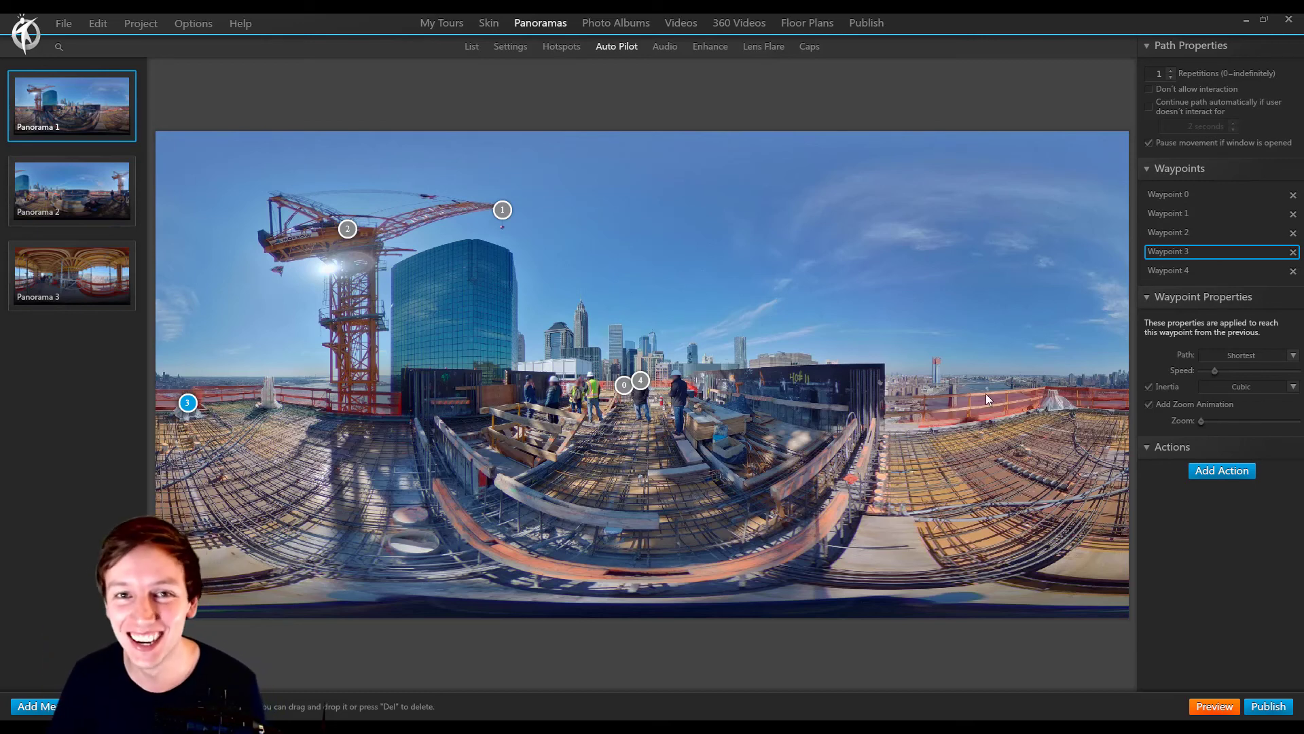